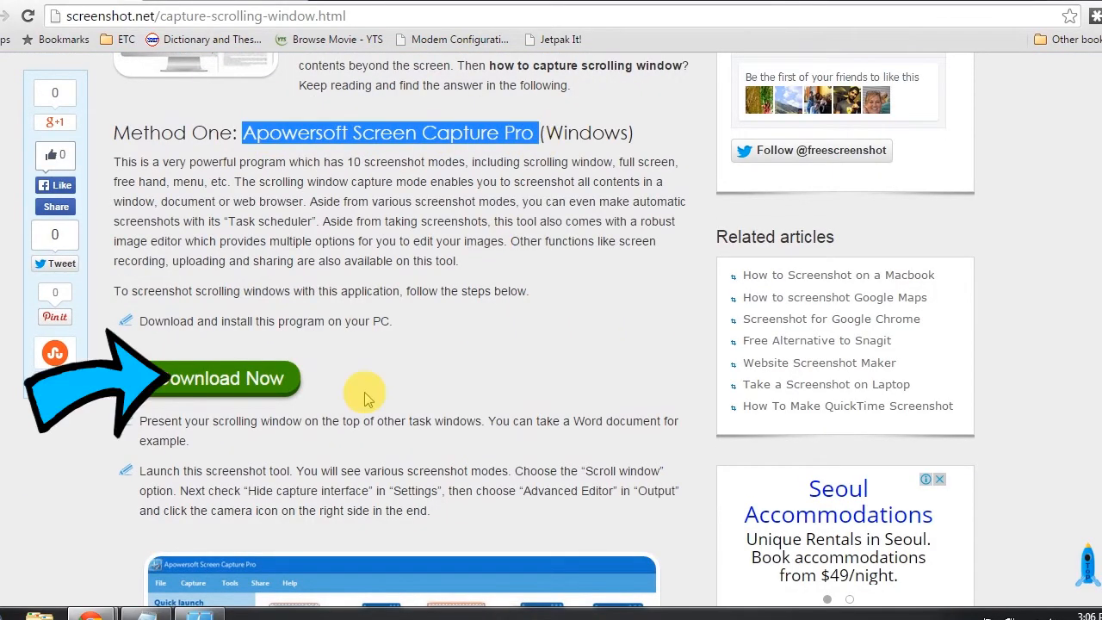
- Download the Apowersoft Screen Capture Pro installer from Screenshot.net and open the downloaded file
click(218, 378)
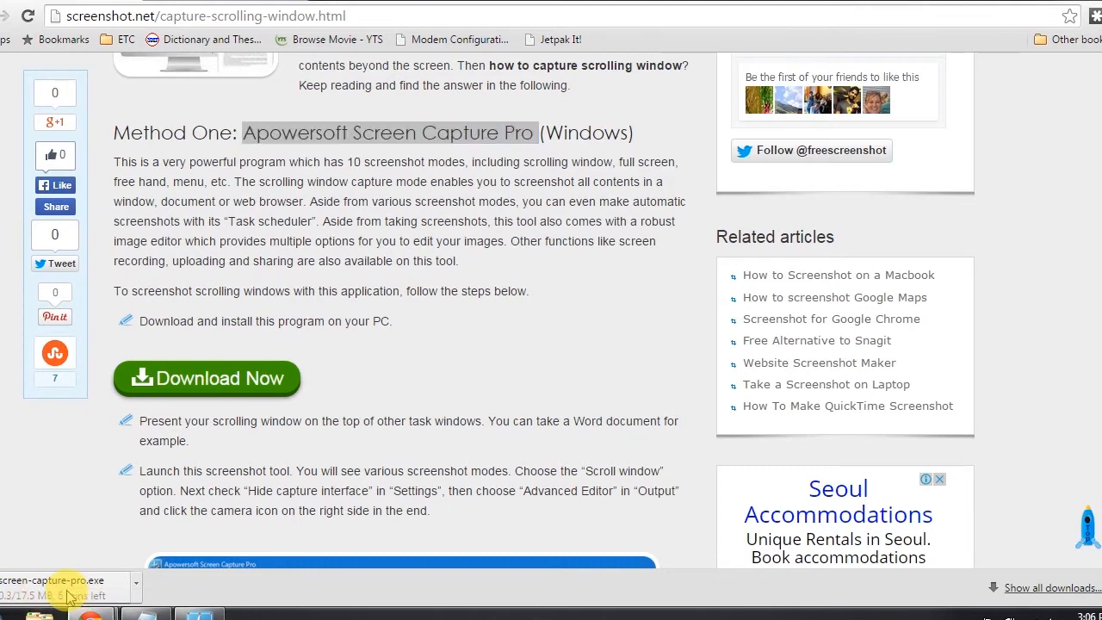
click(64, 585)
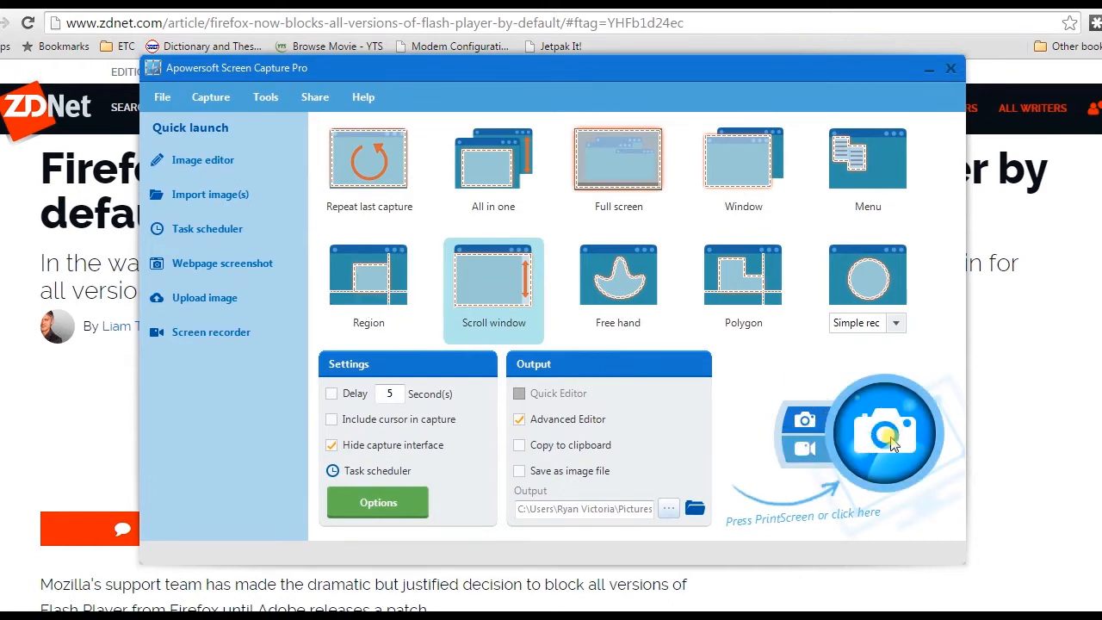
- Capture the ZDNet Firefox Flash article as a scrolling screenshot, scrolling down to the footer
click(958, 68)
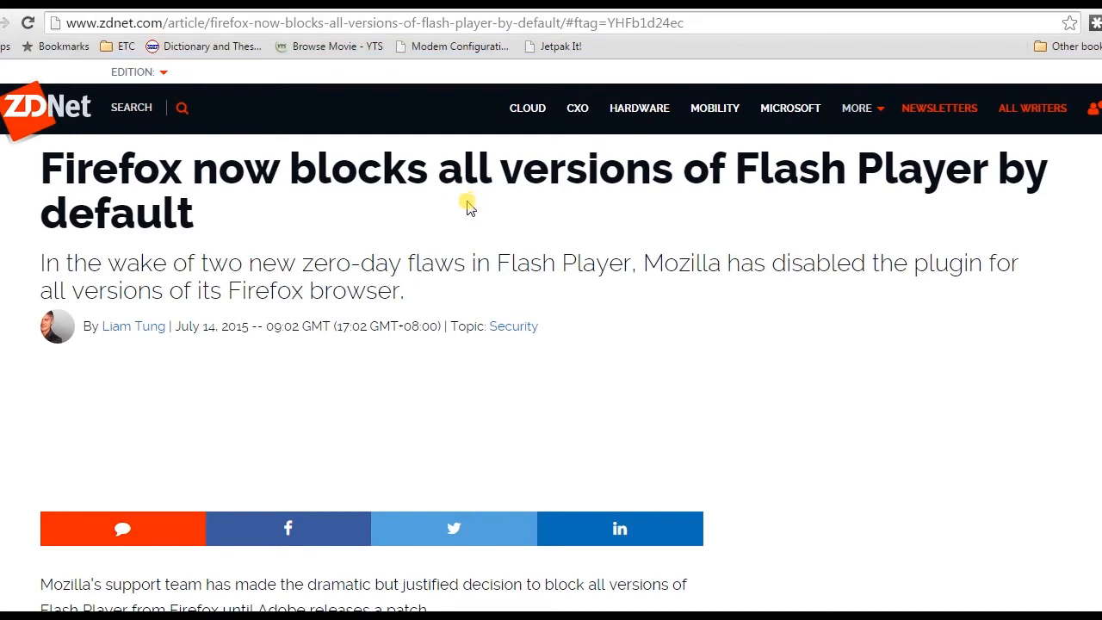
scroll(down, 3)
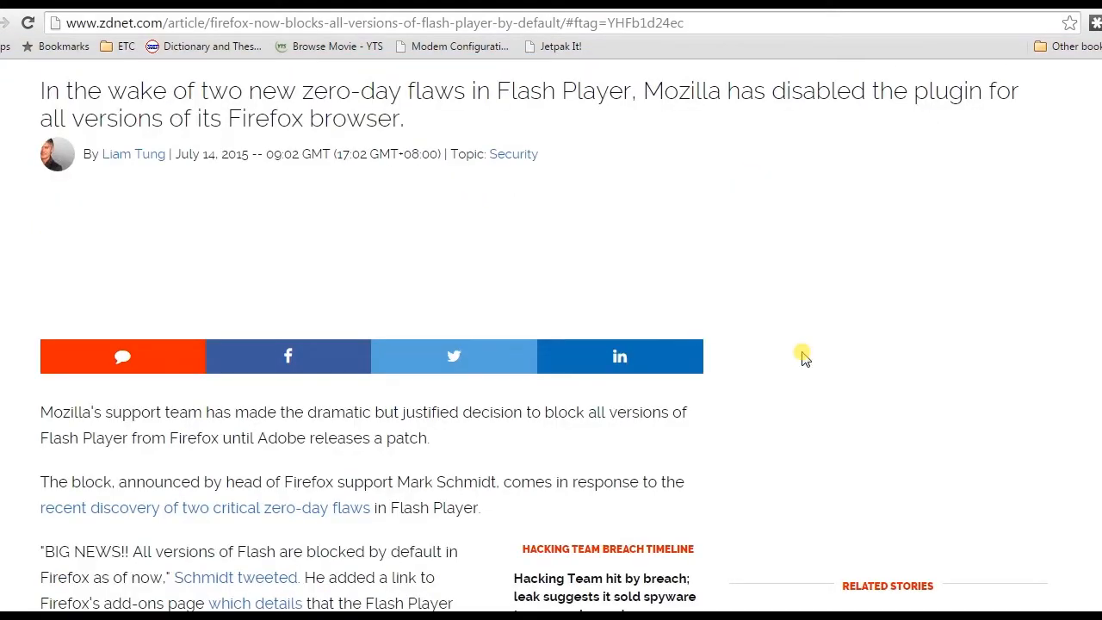
scroll(down, 3)
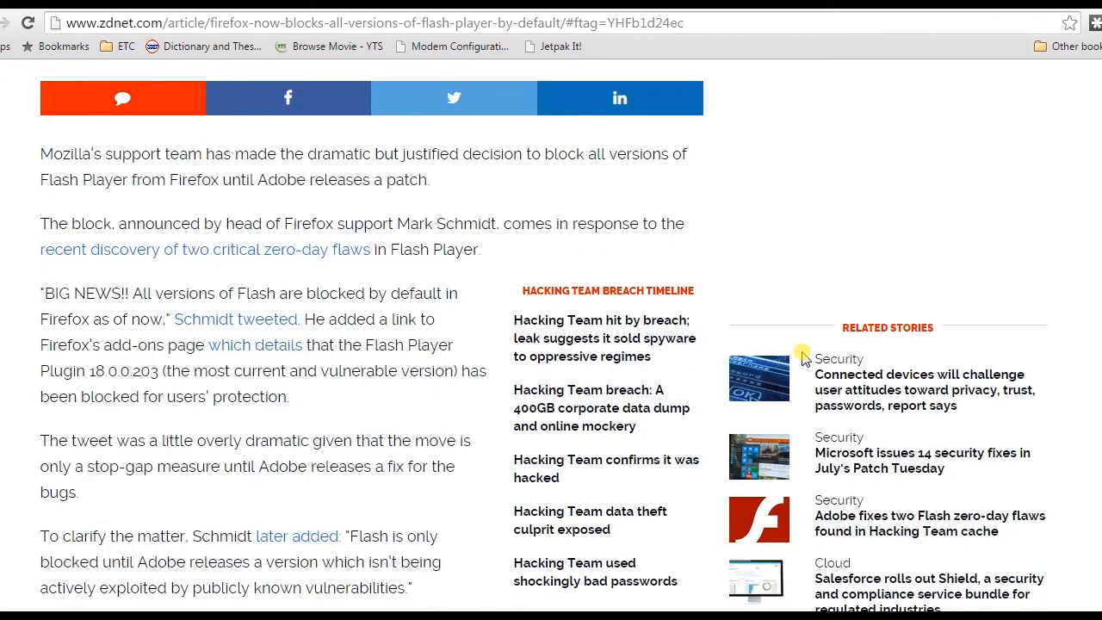
scroll(down, 3)
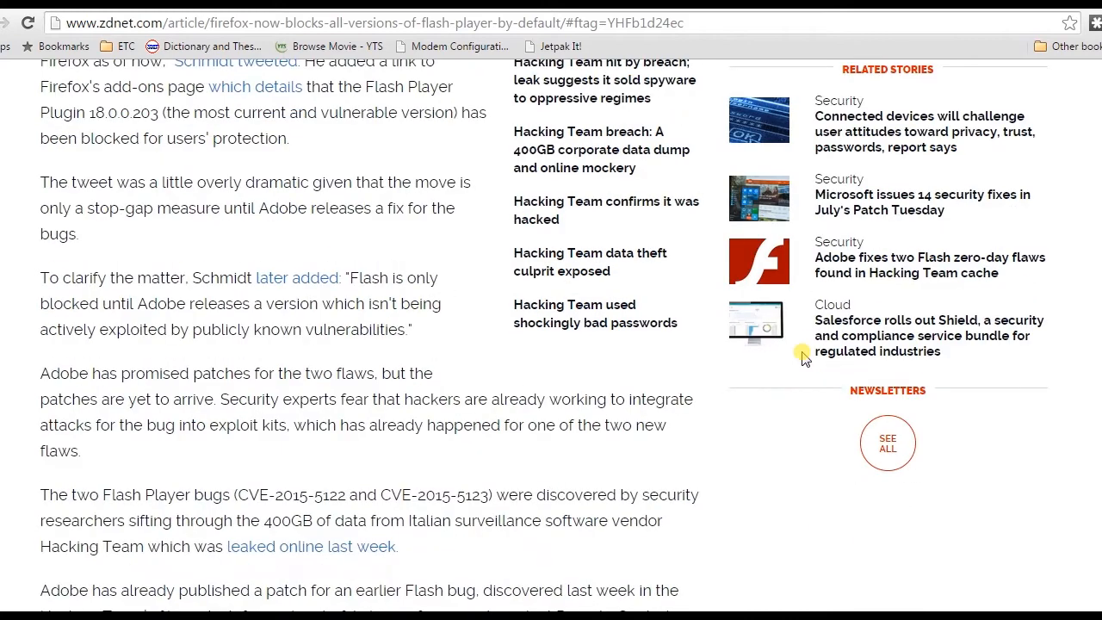
scroll(down, 3)
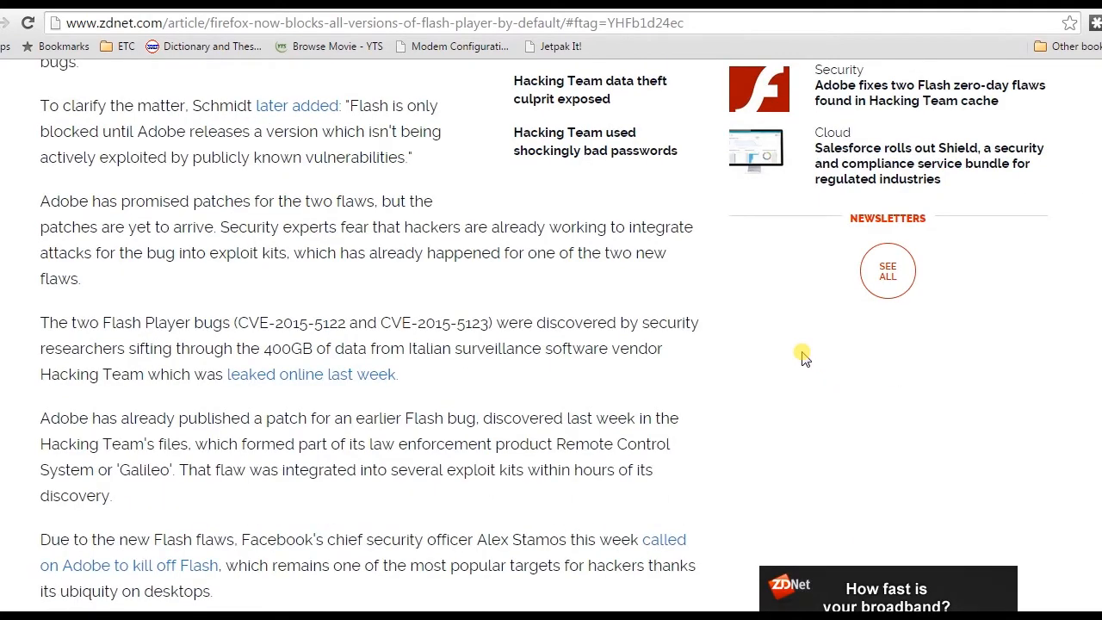
scroll(down, 3)
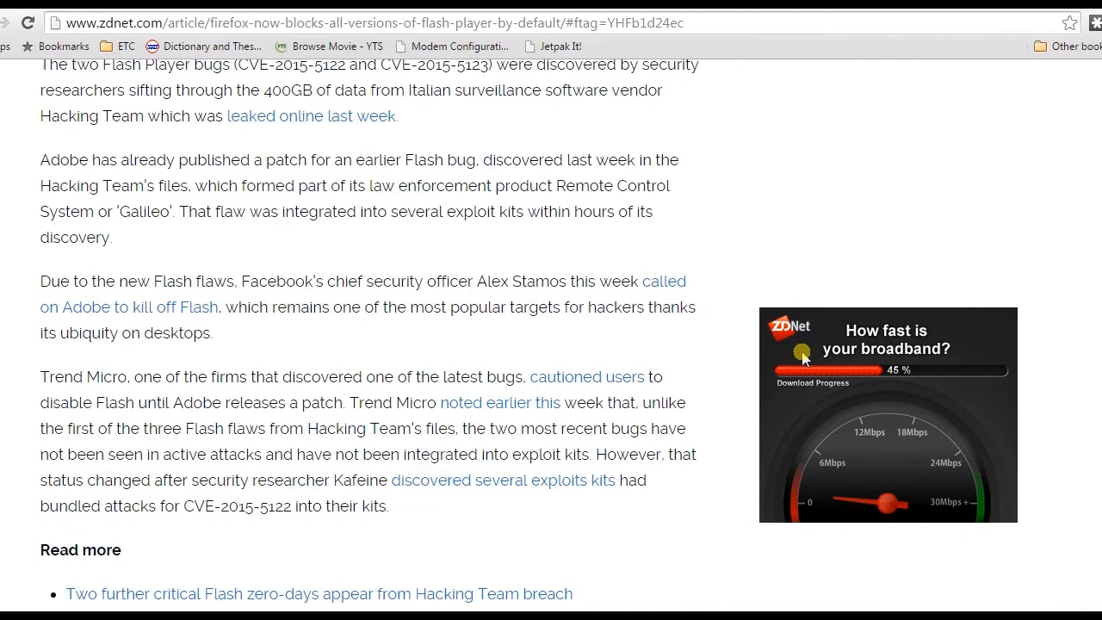
scroll(down, 3)
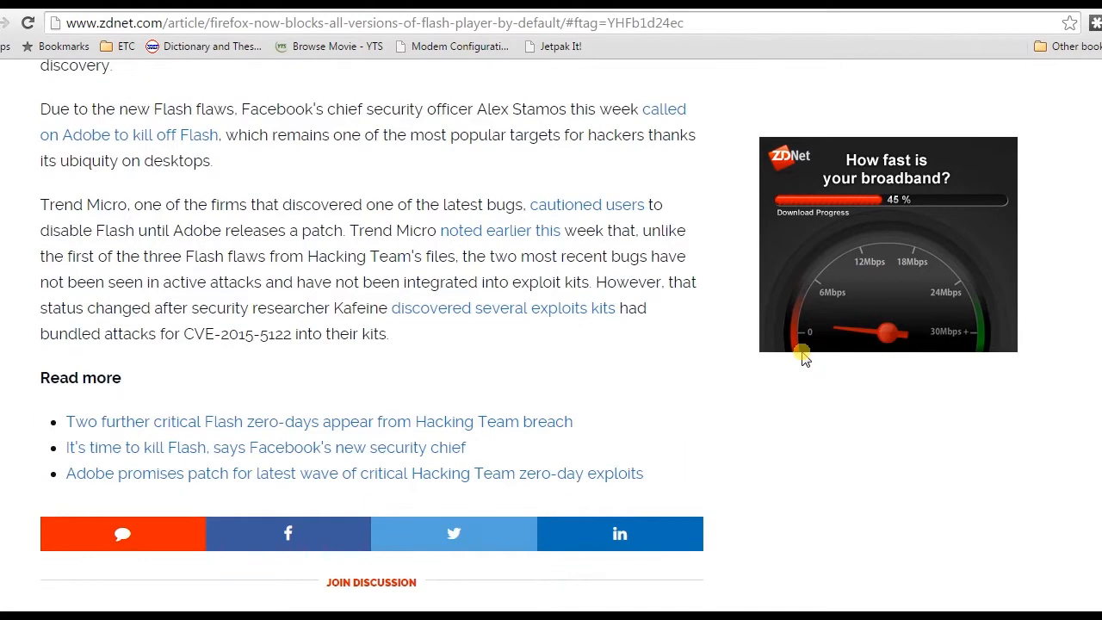
scroll(down, 3)
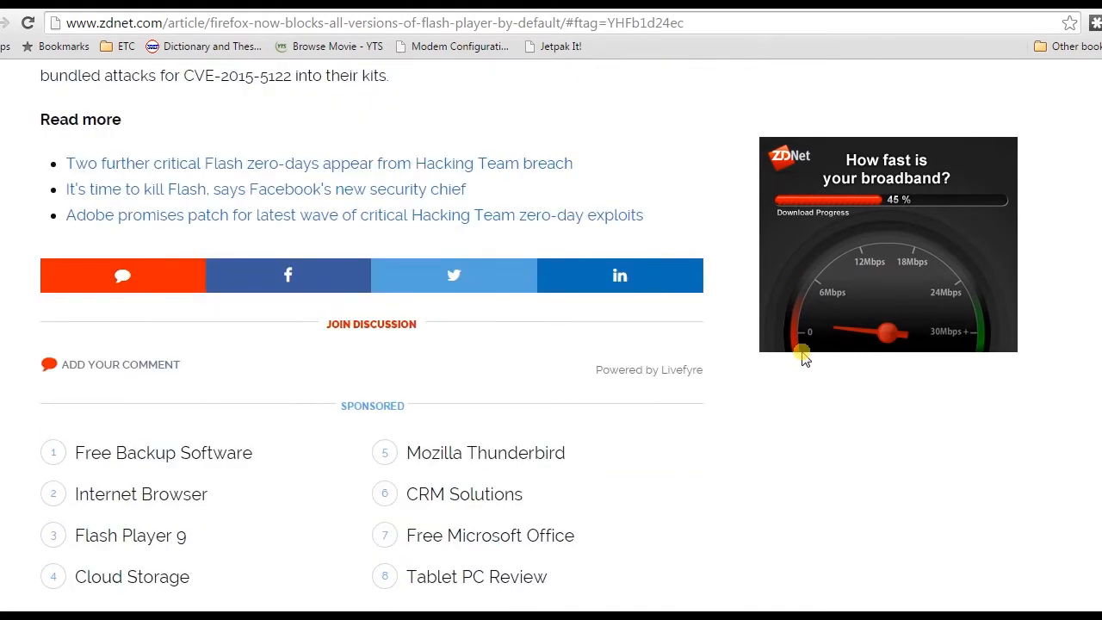
scroll(down, 3)
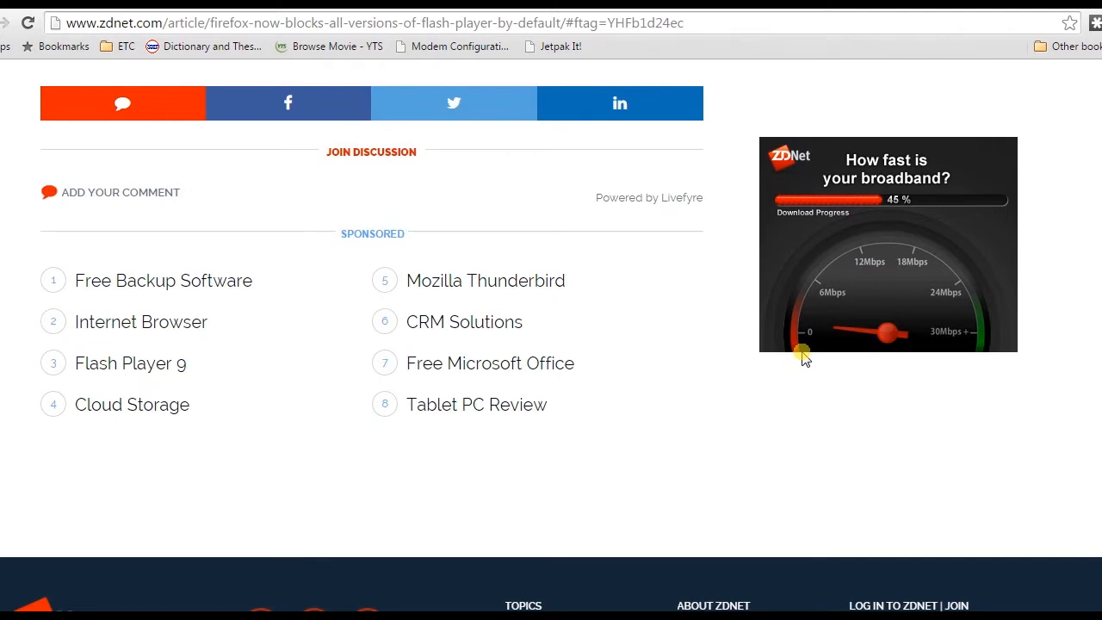
scroll(down, 3)
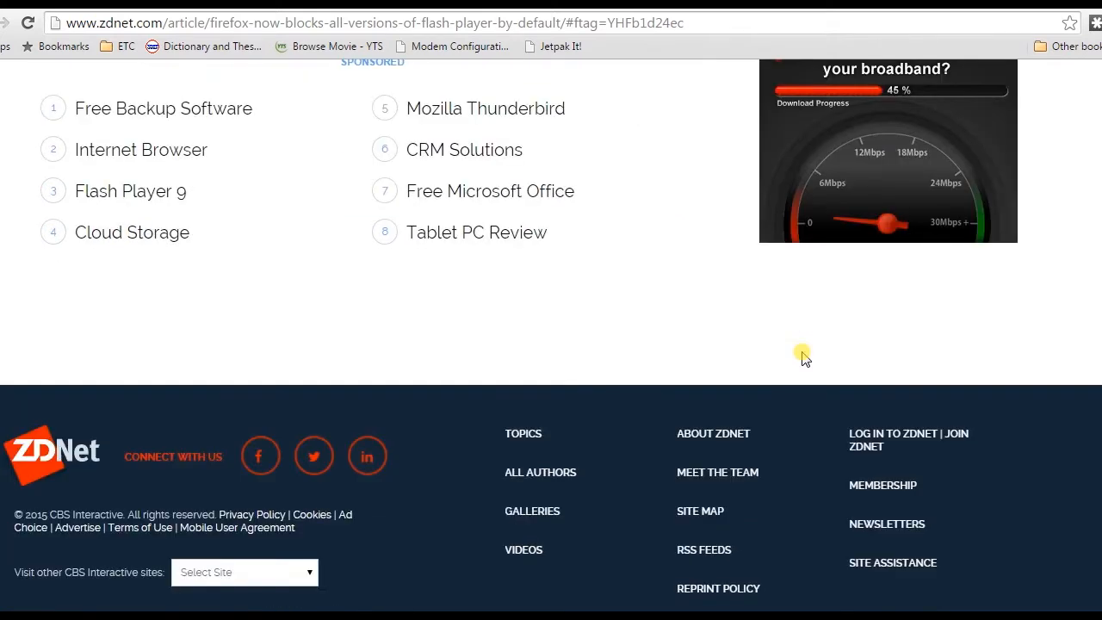
scroll(down, 3)
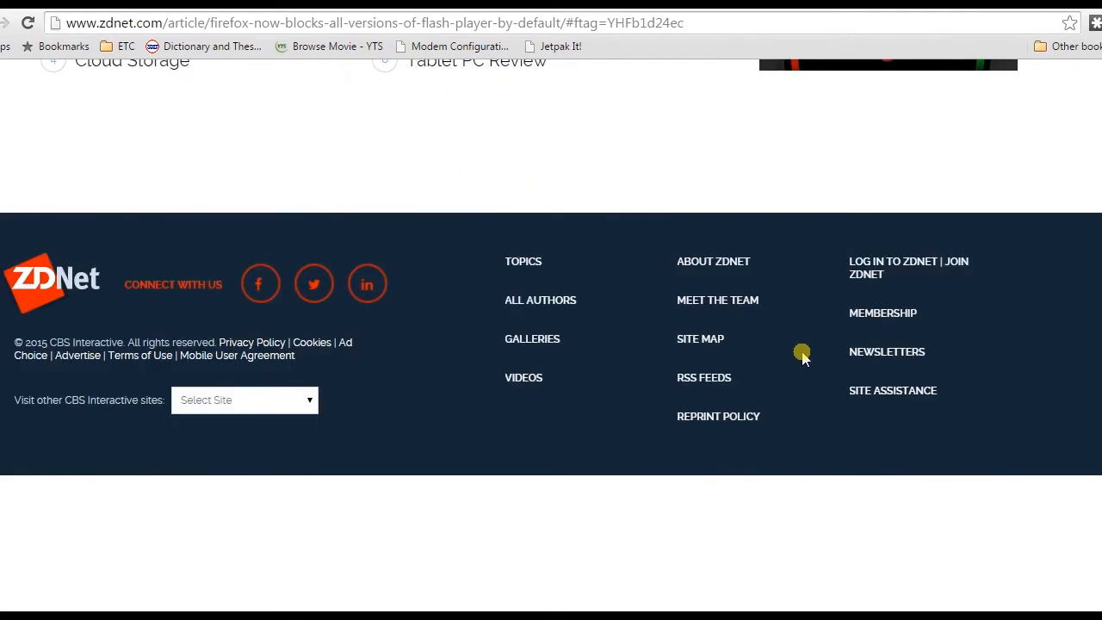
scroll(down, 3)
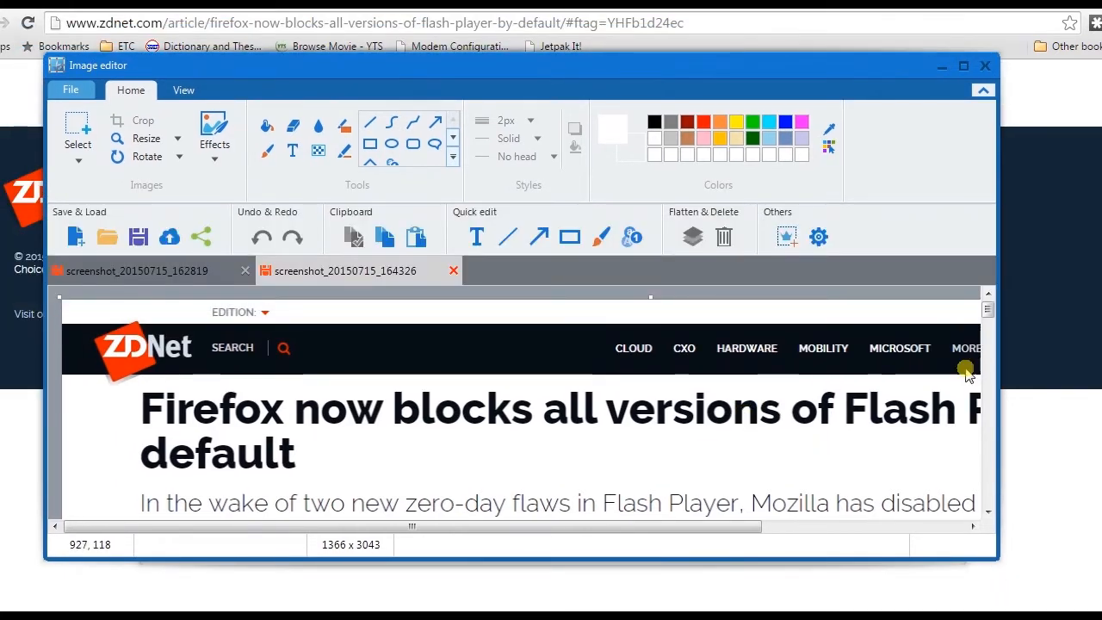
- Draw a red arrow pointing at the headline, then flatten all annotations onto the image
scroll(down, 3)
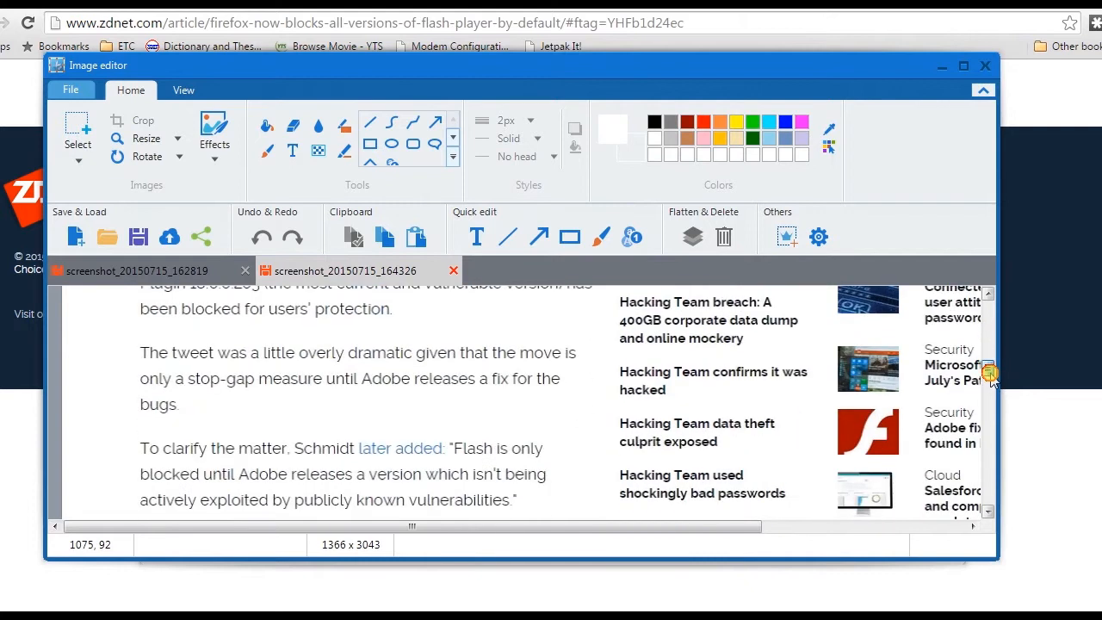
scroll(down, 3)
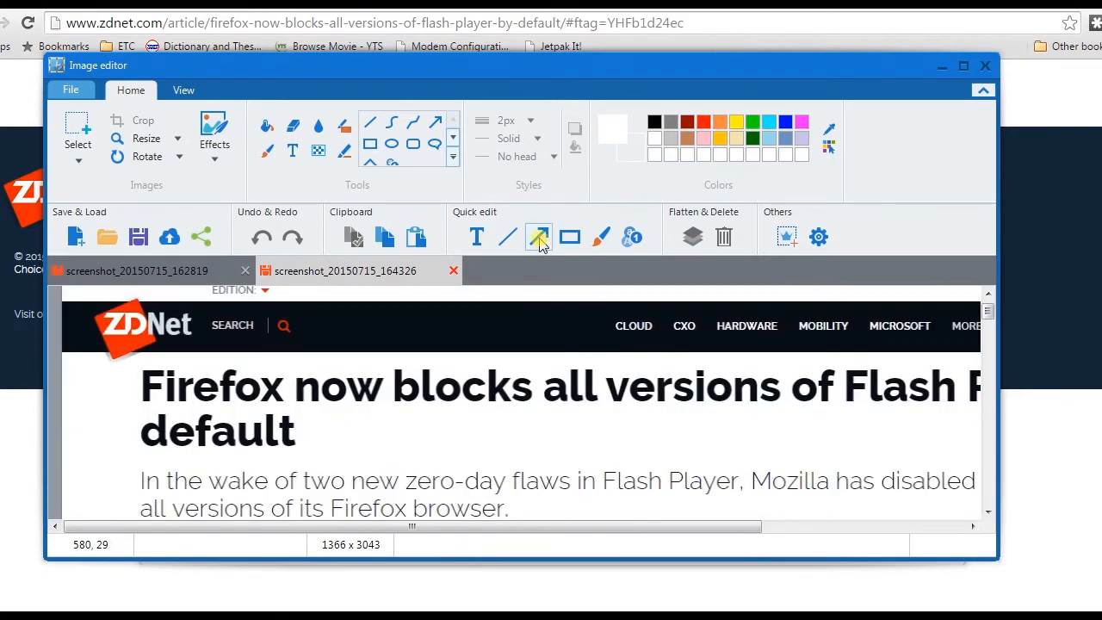
drag(356, 445, 513, 418)
text(text)
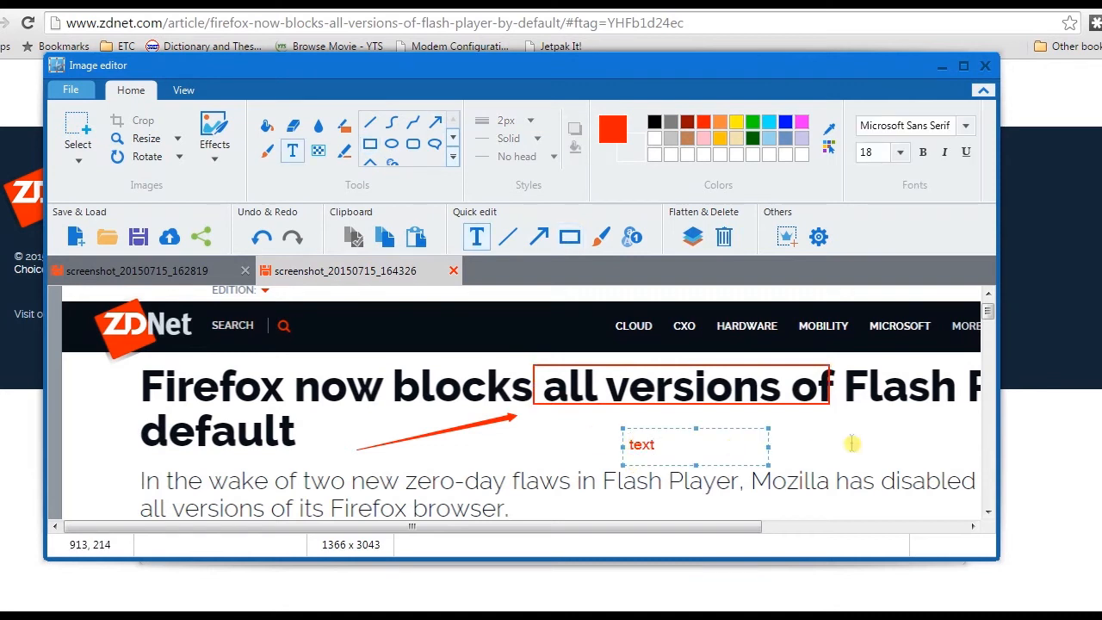
click(215, 131)
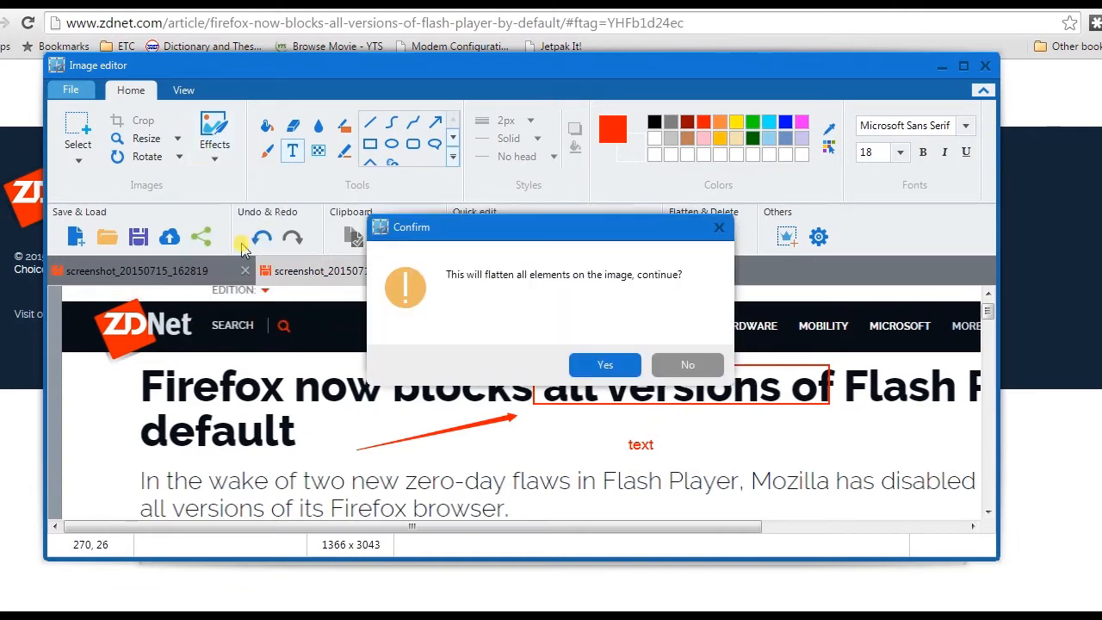
click(604, 365)
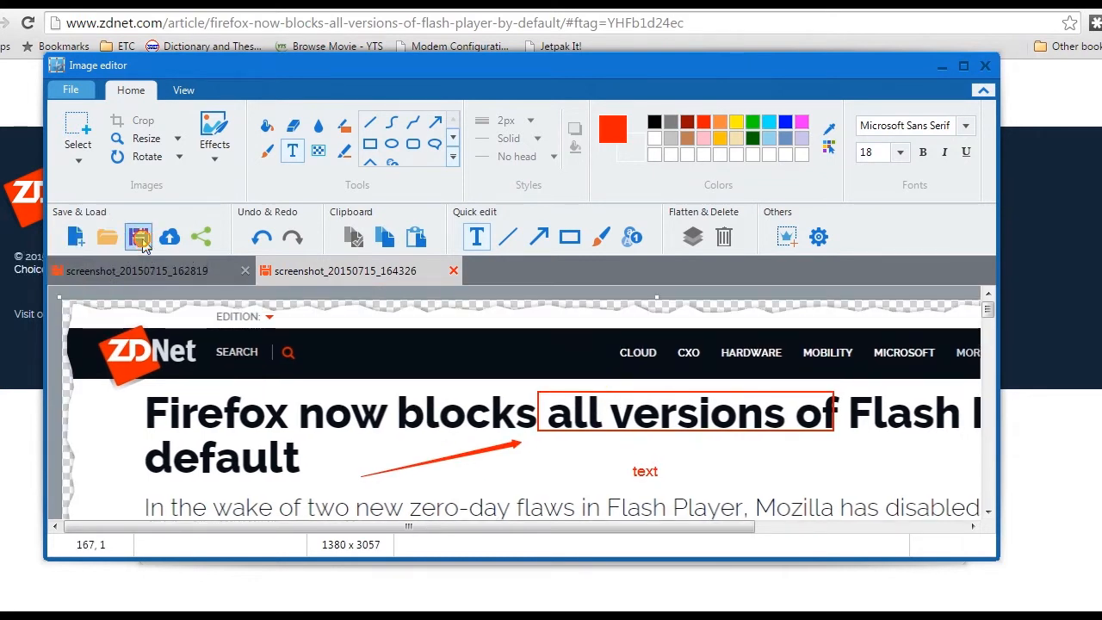
- Save the annotated ZDNet capture as a JPG image file
click(138, 236)
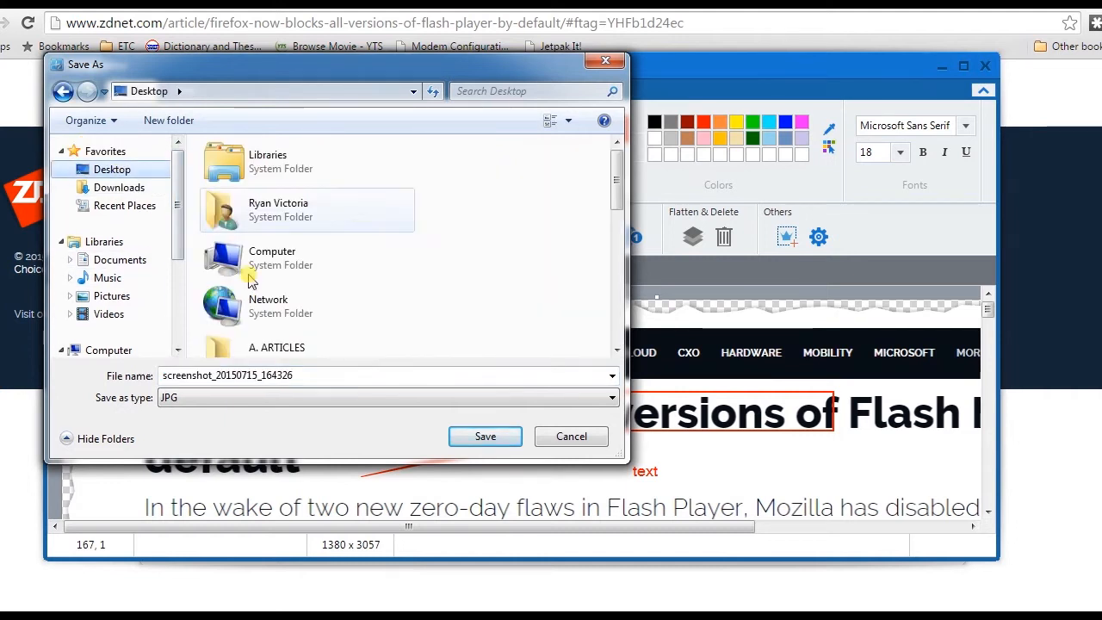
click(485, 436)
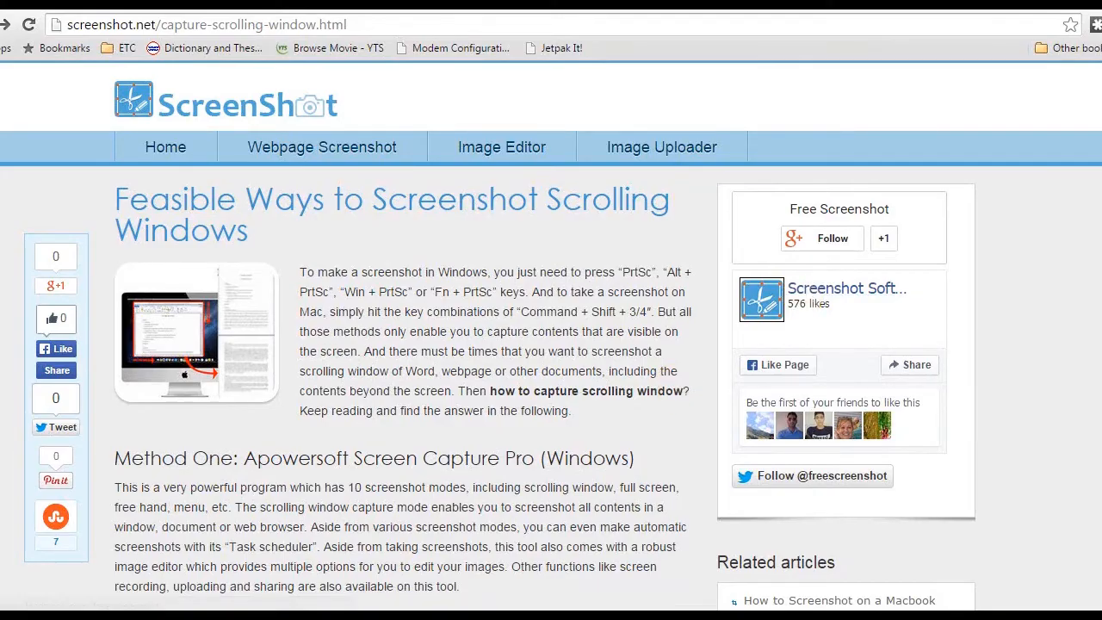
scroll(down, 3)
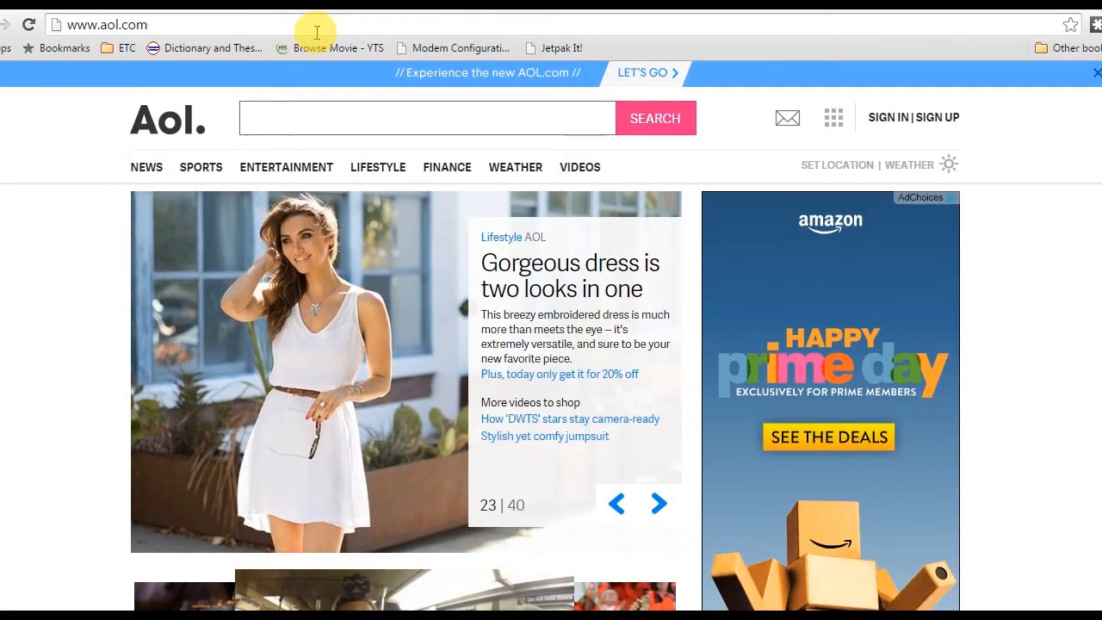
click(112, 24)
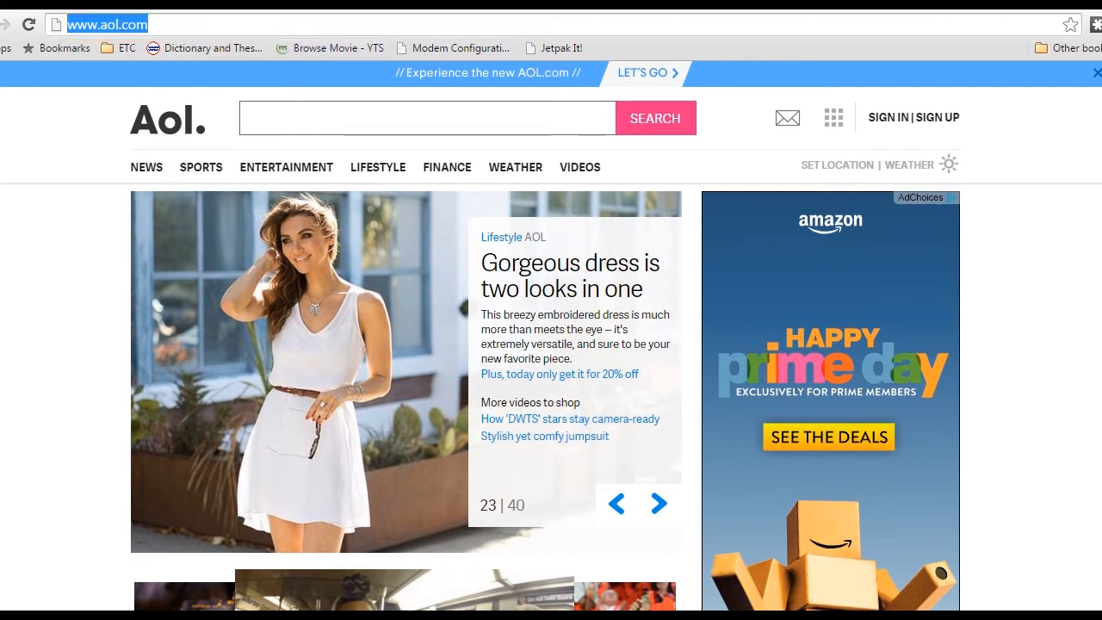
text(screenshot.net/webpage-screenshot)
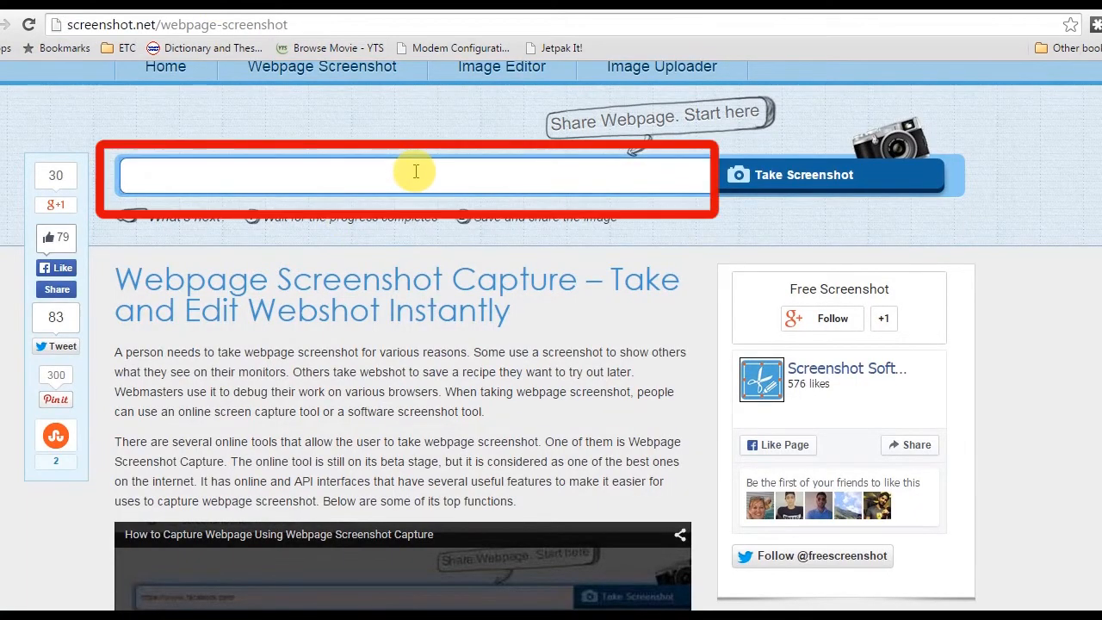
click(802, 176)
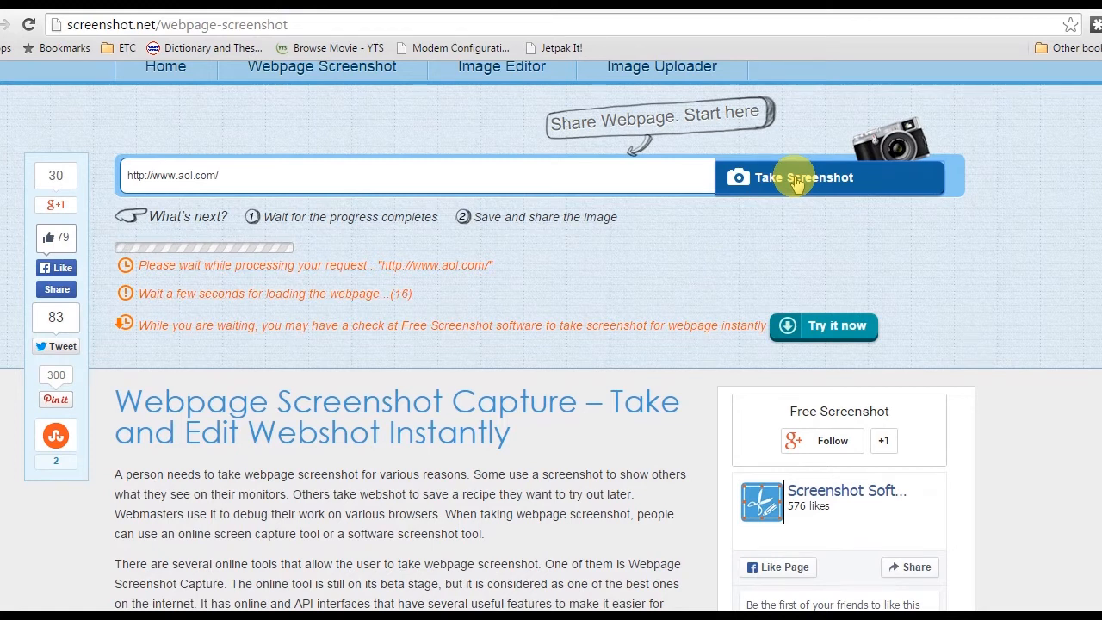
click(811, 177)
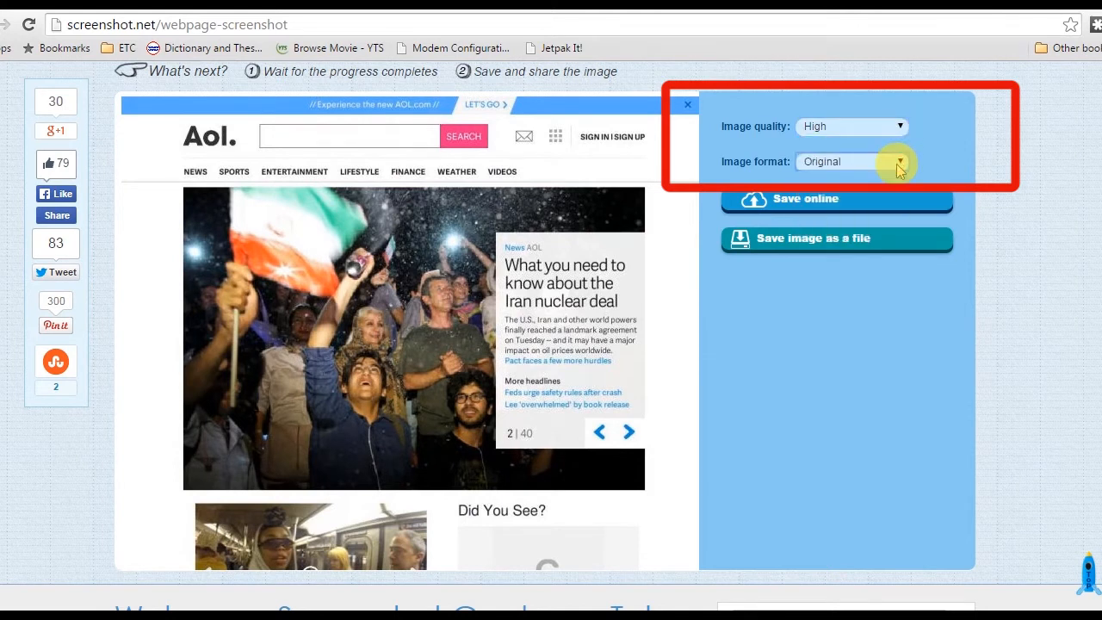
mouse_move(854, 208)
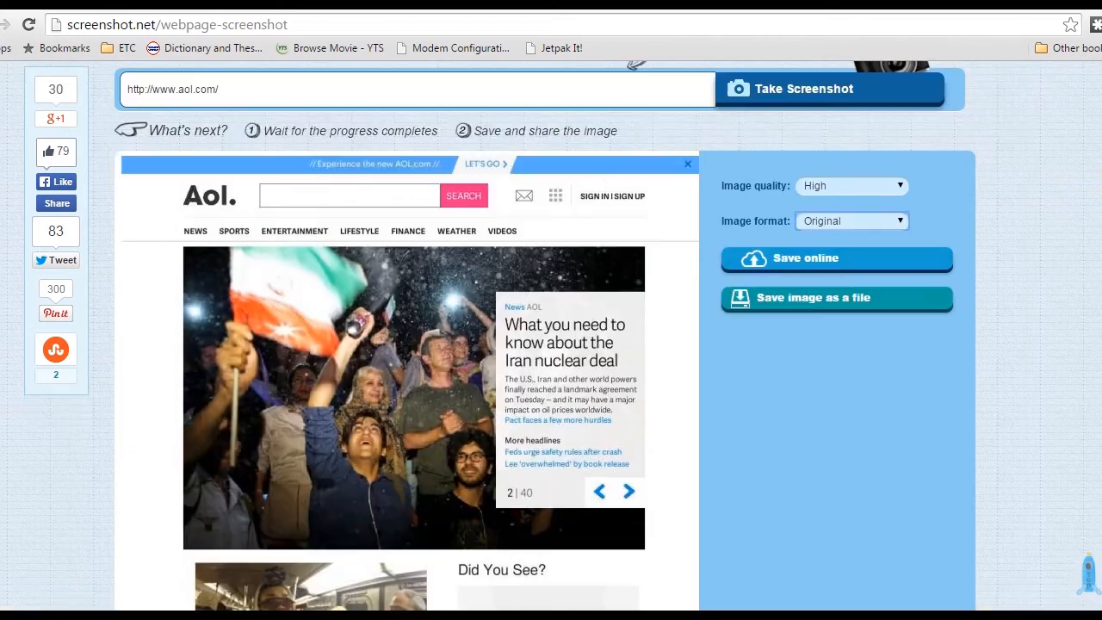
mouse_move(703, 353)
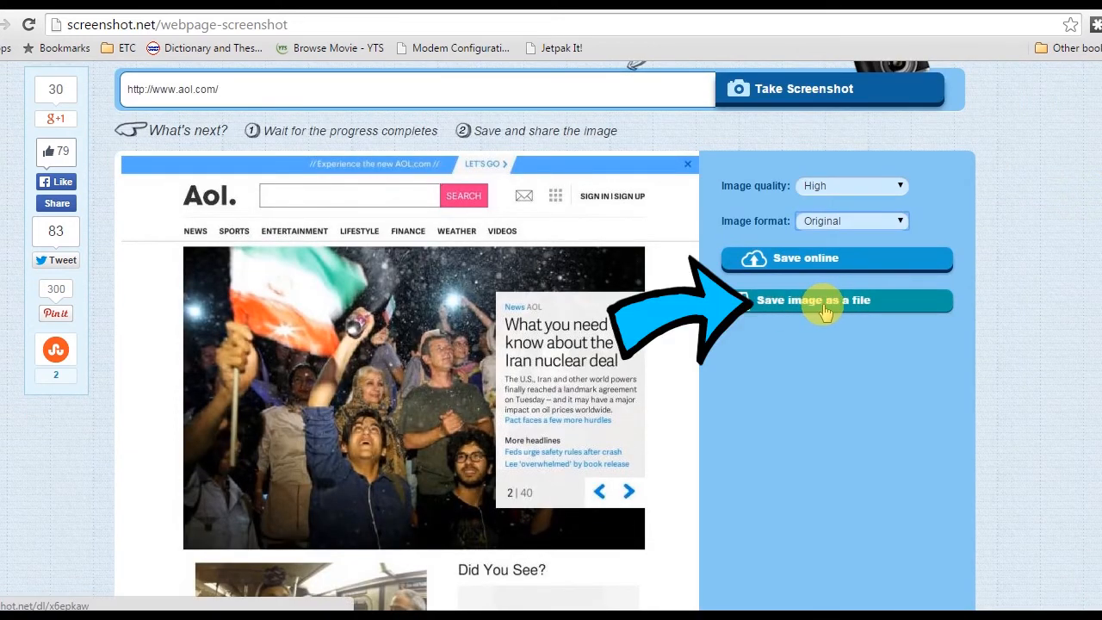
- Save the AOL screenshot as a JPEG on the desktop, then start the online save form
click(823, 301)
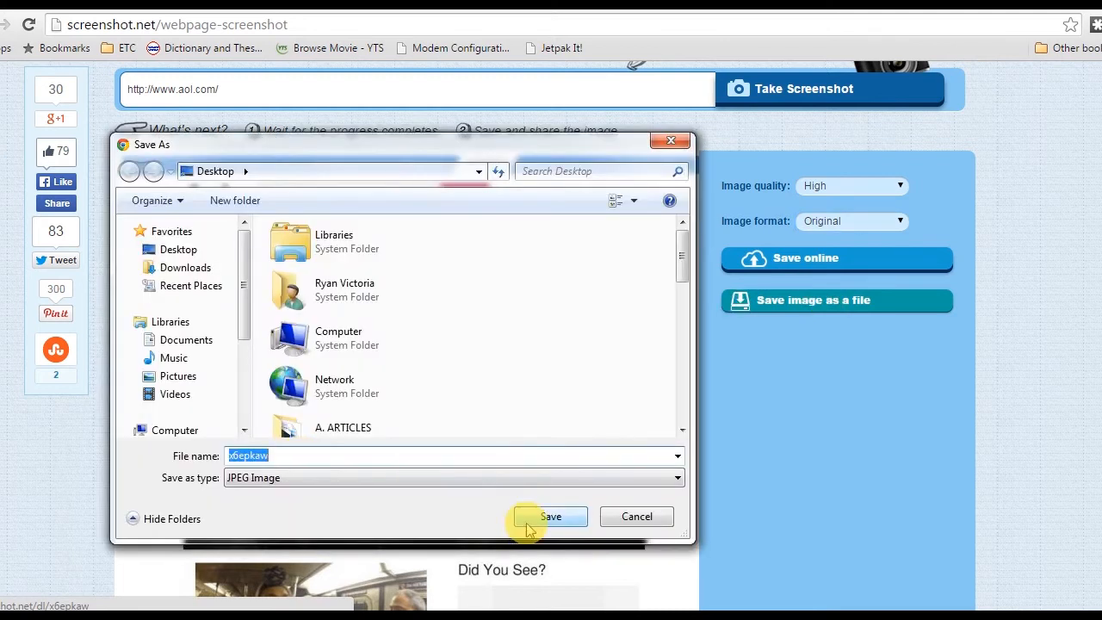
click(551, 517)
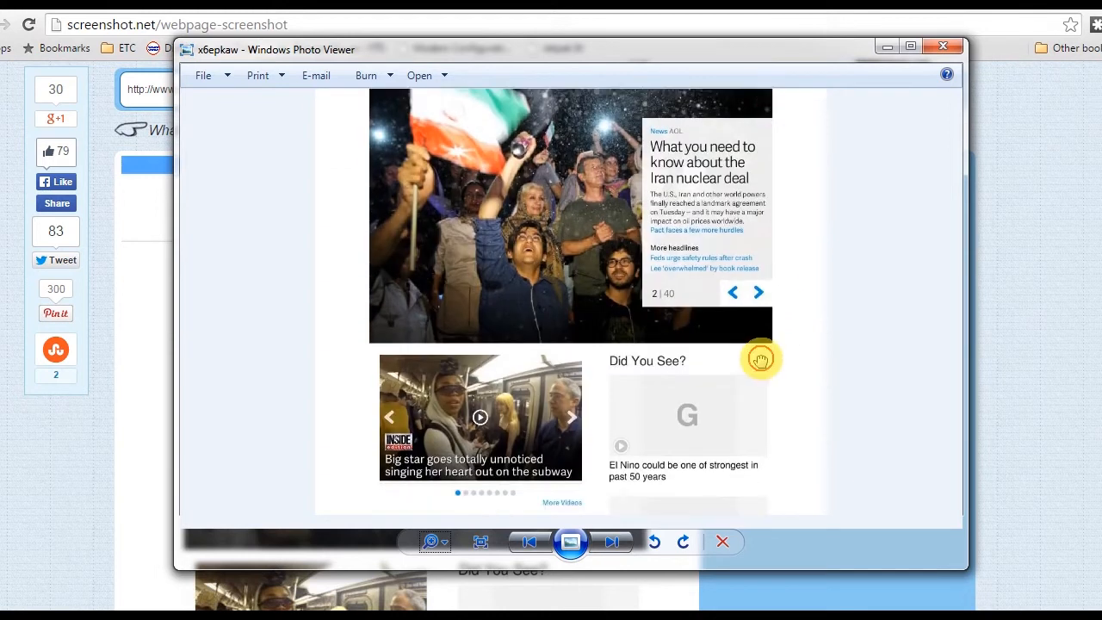
scroll(down, 3)
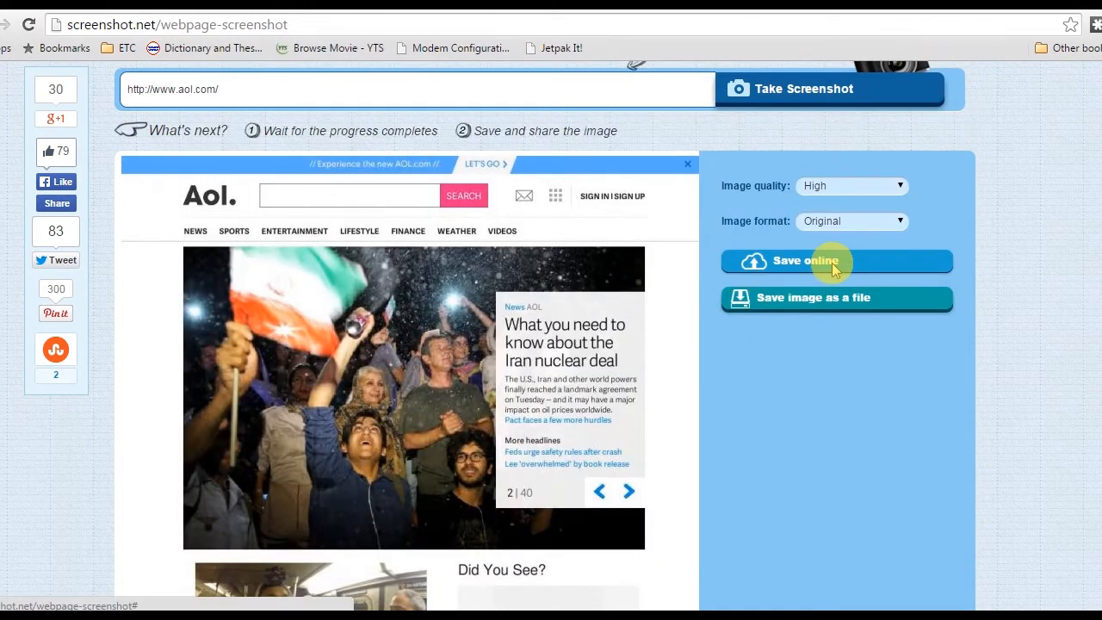
click(835, 261)
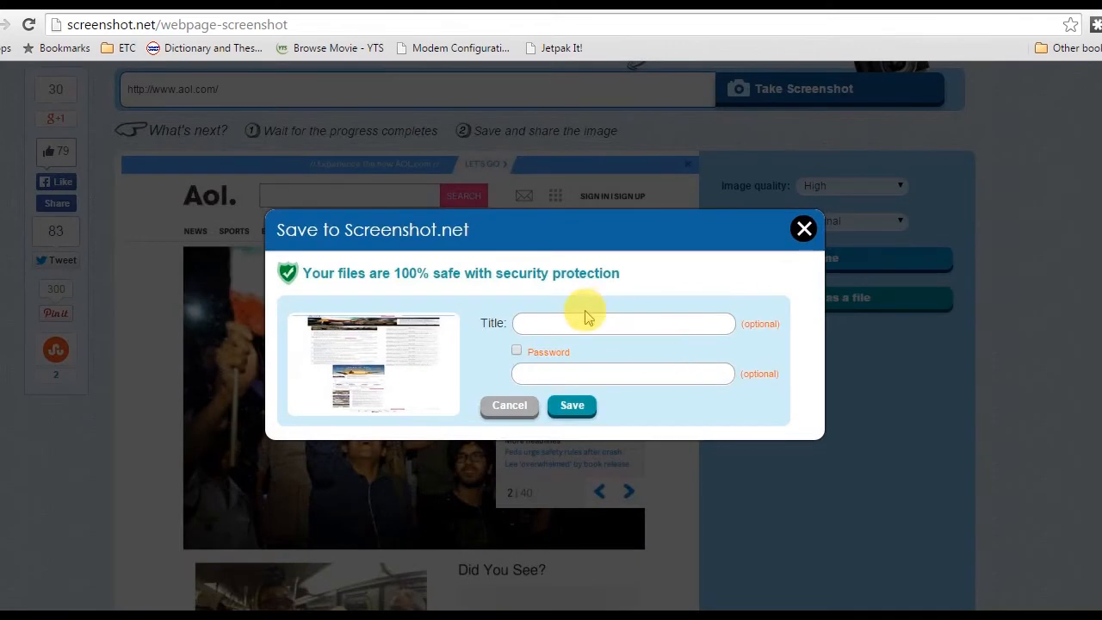
text(a)
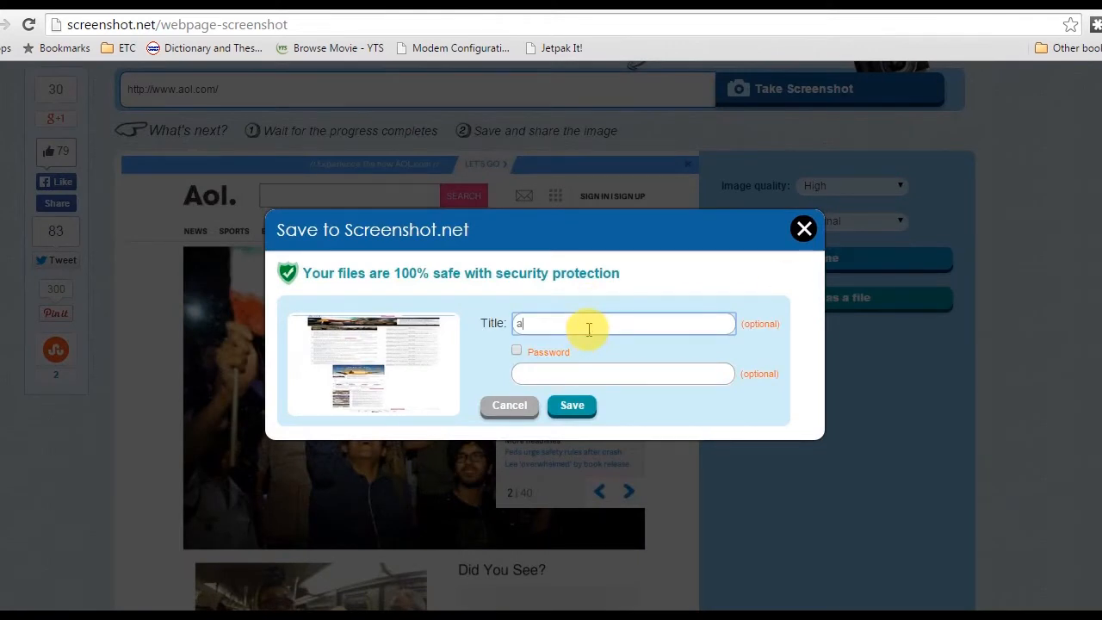
- Upload the AOL screenshot titled 'aol' and open its online image page
click(571, 405)
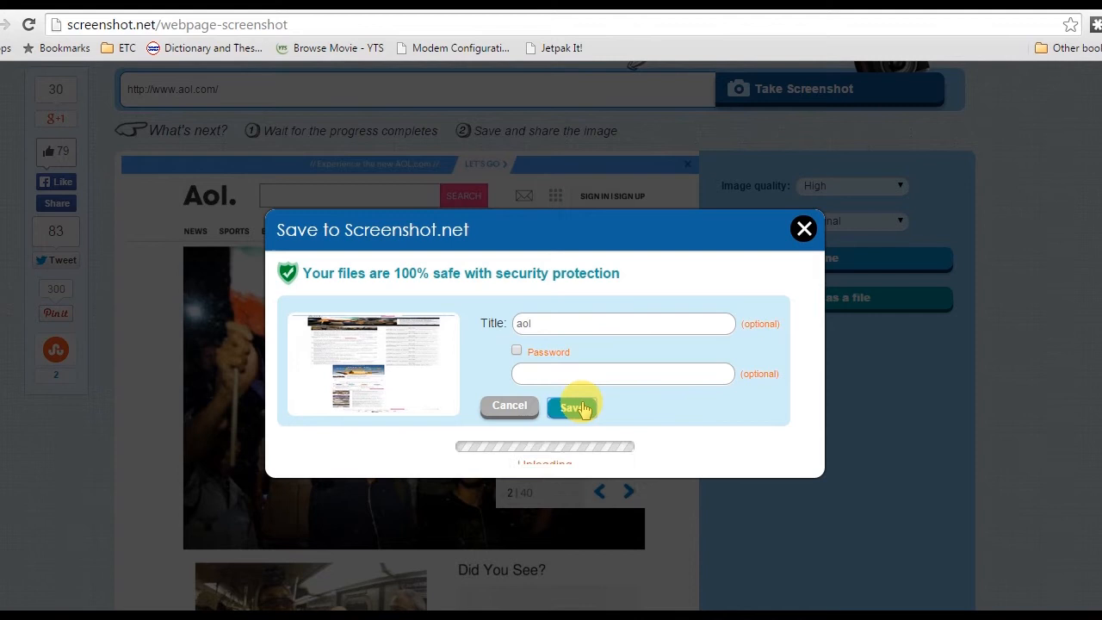
click(572, 407)
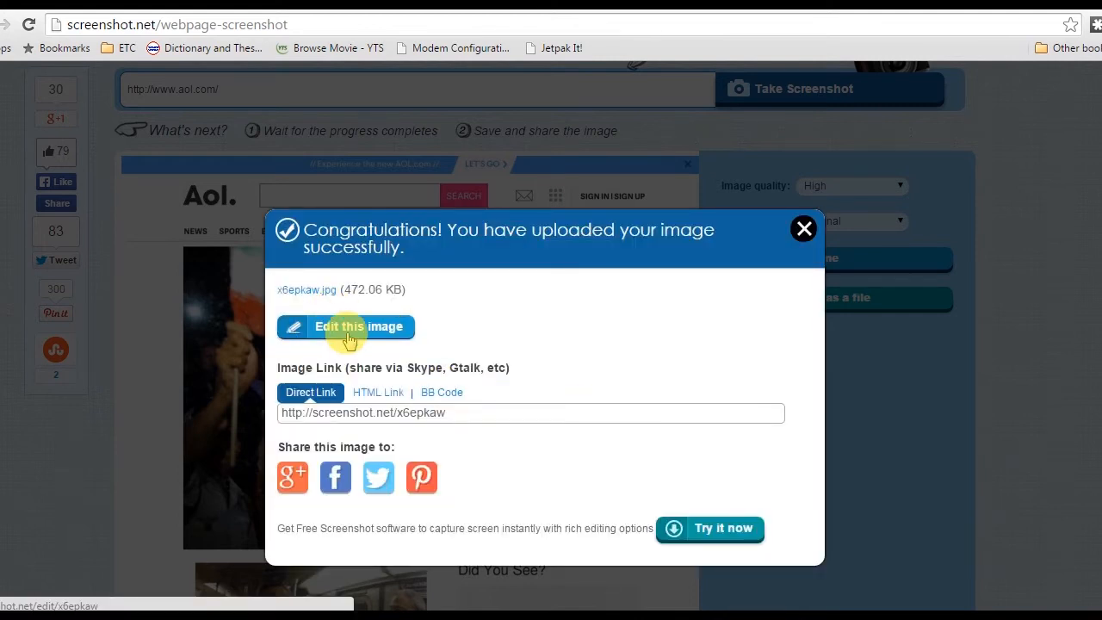
mouse_move(295, 291)
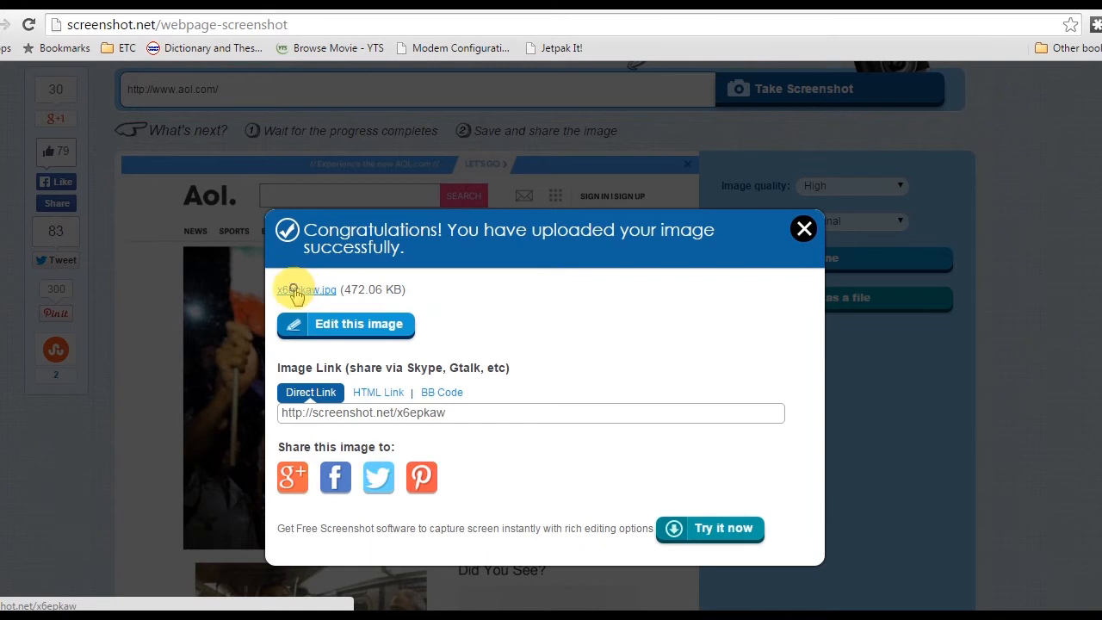
click(300, 289)
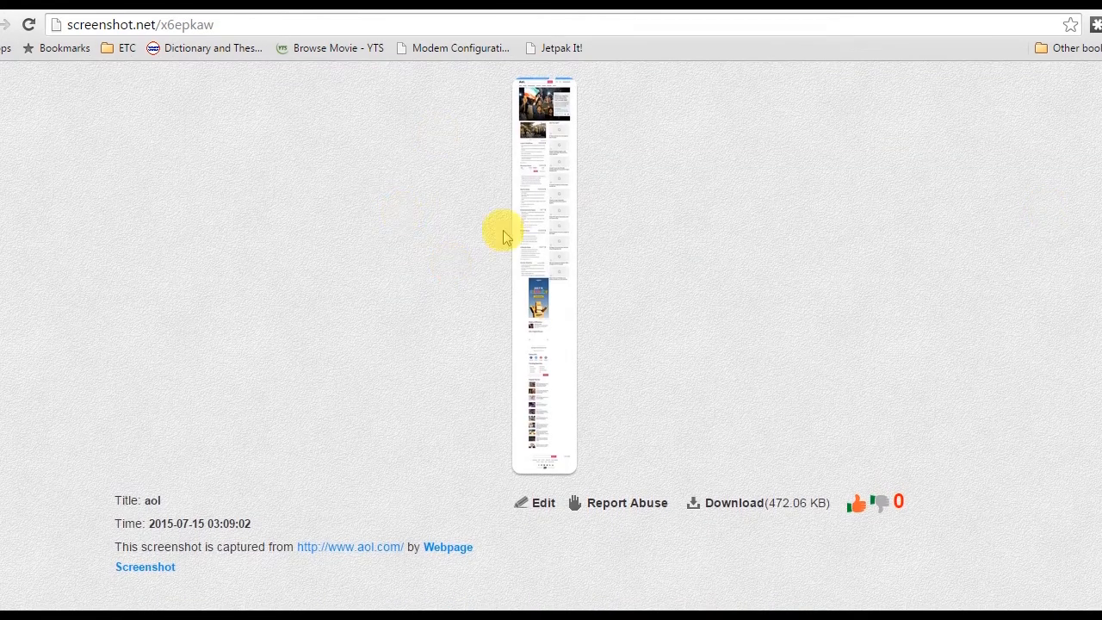
- Post the uploaded AOL screenshot's link to Facebook through the share popup
scroll(down, 3)
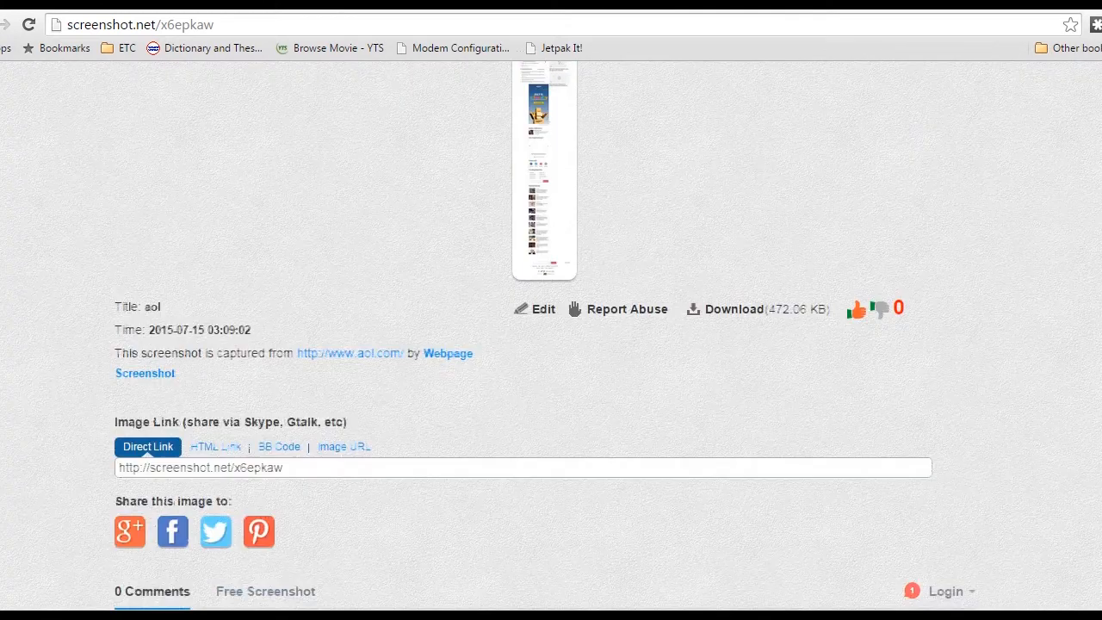
scroll(down, 3)
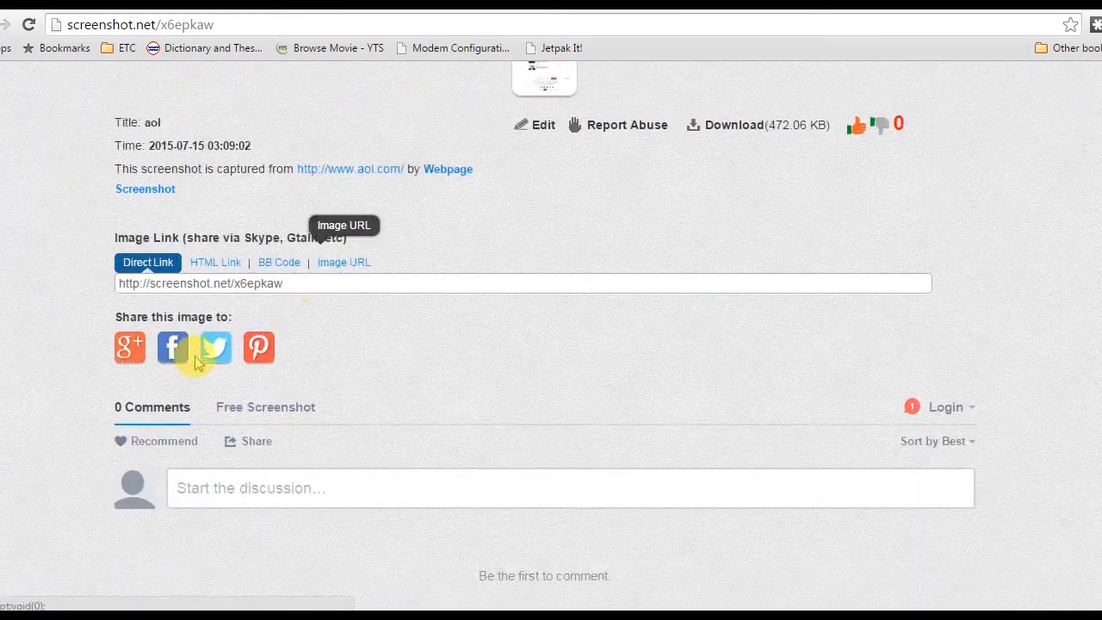
click(172, 347)
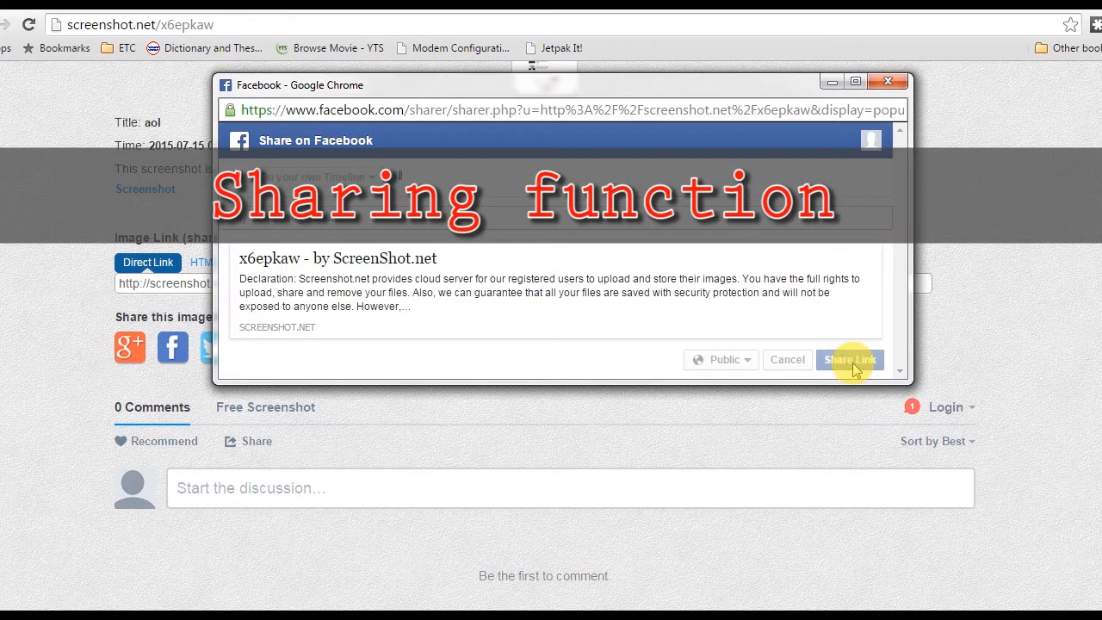
click(850, 359)
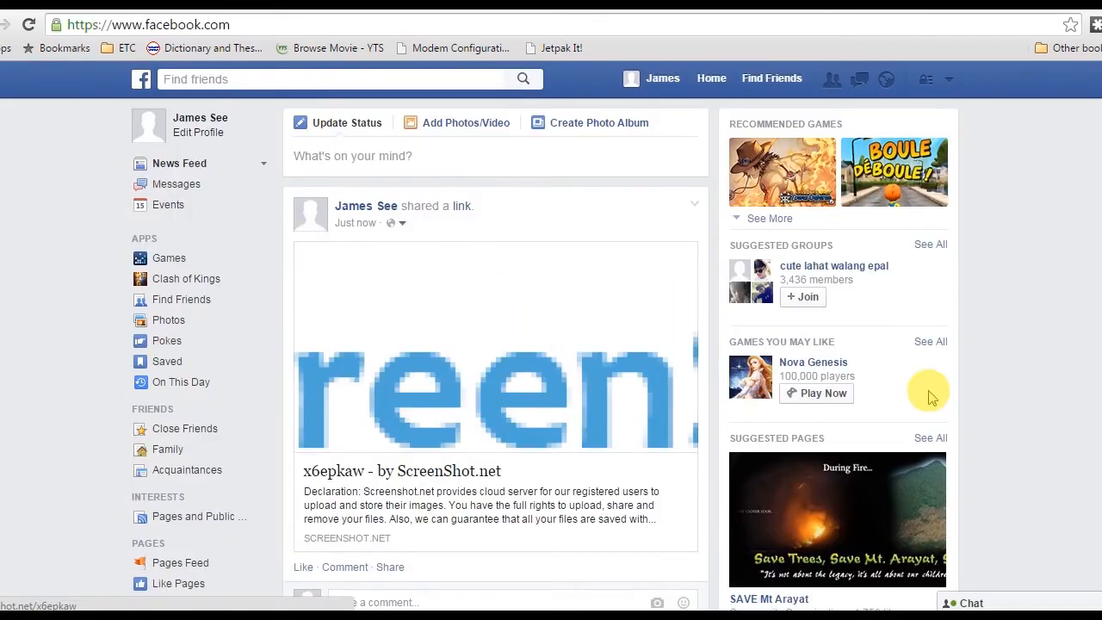
click(363, 471)
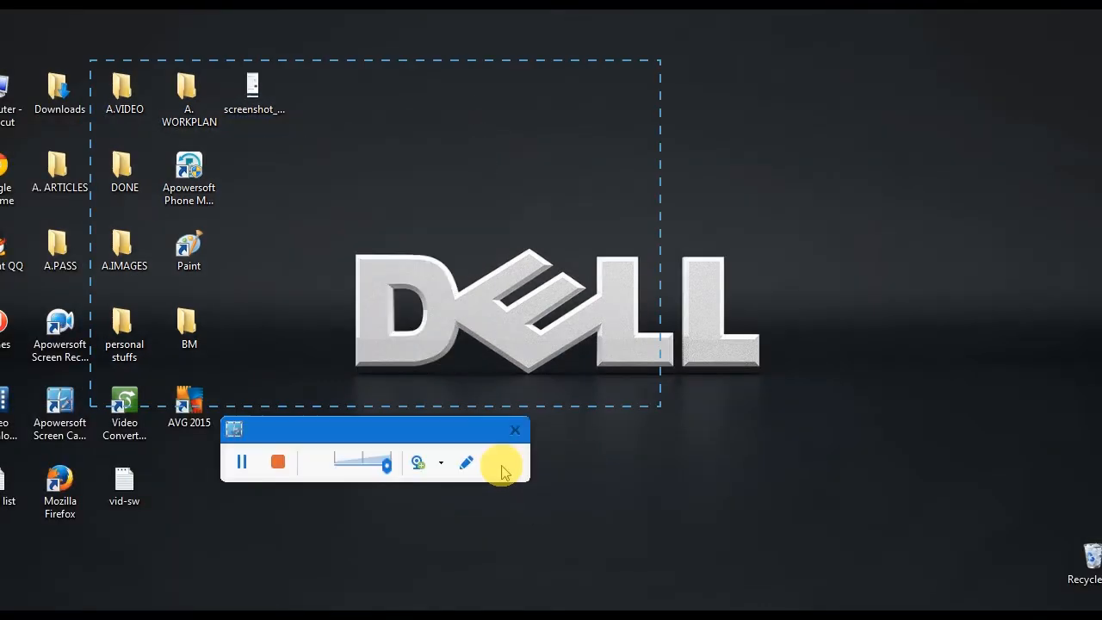
- Draw red arrows and the text note 'samlpl' on screen, then stop the recording
click(466, 462)
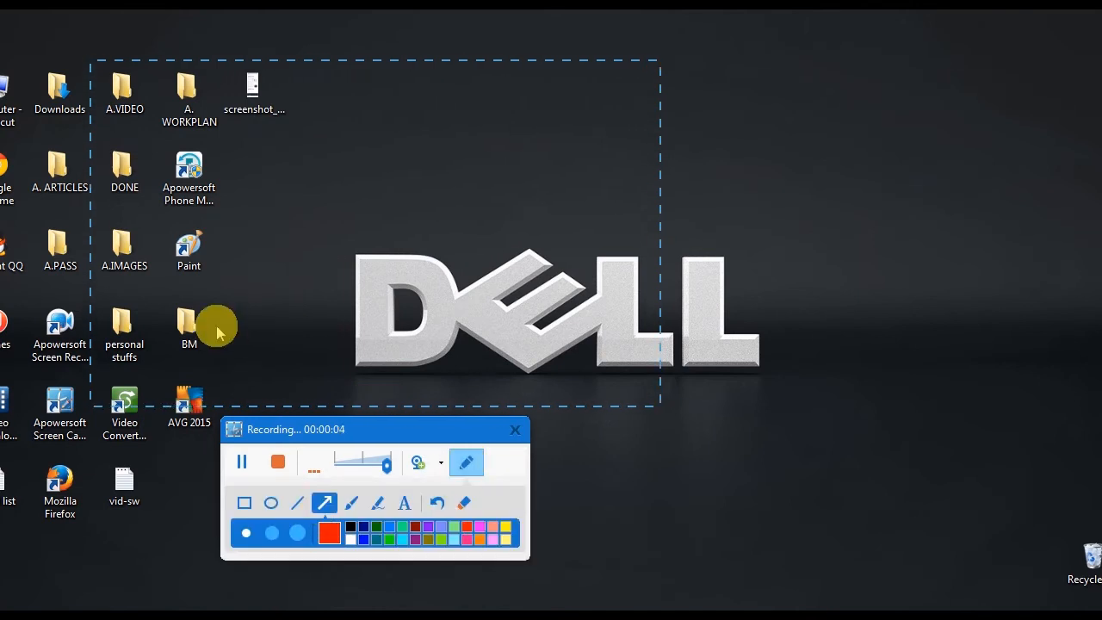
drag(216, 336, 341, 227)
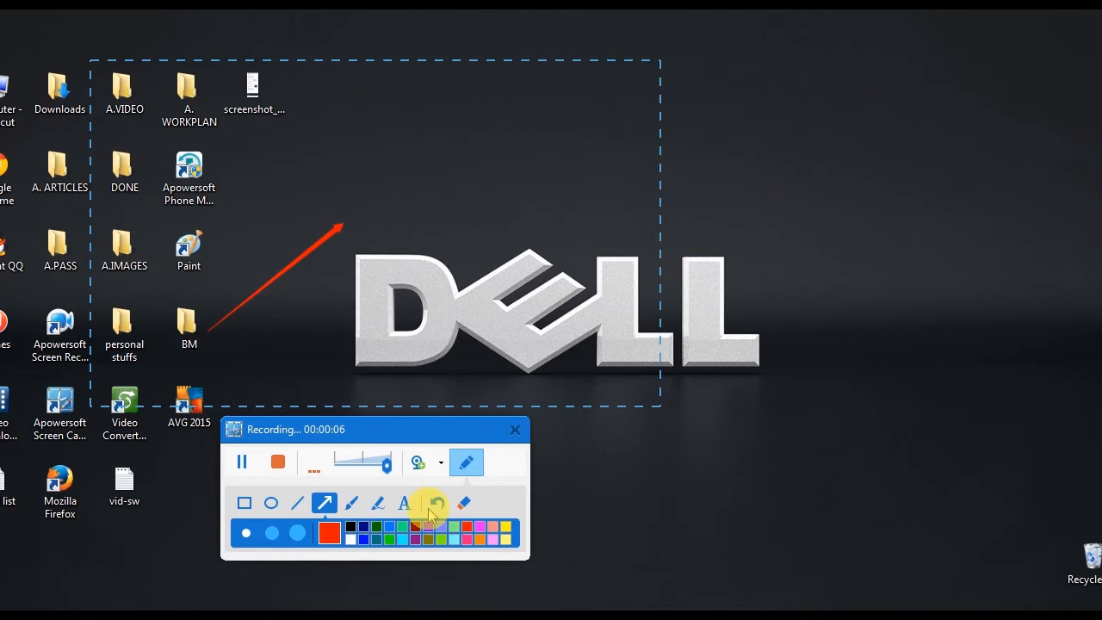
drag(310, 239, 534, 314)
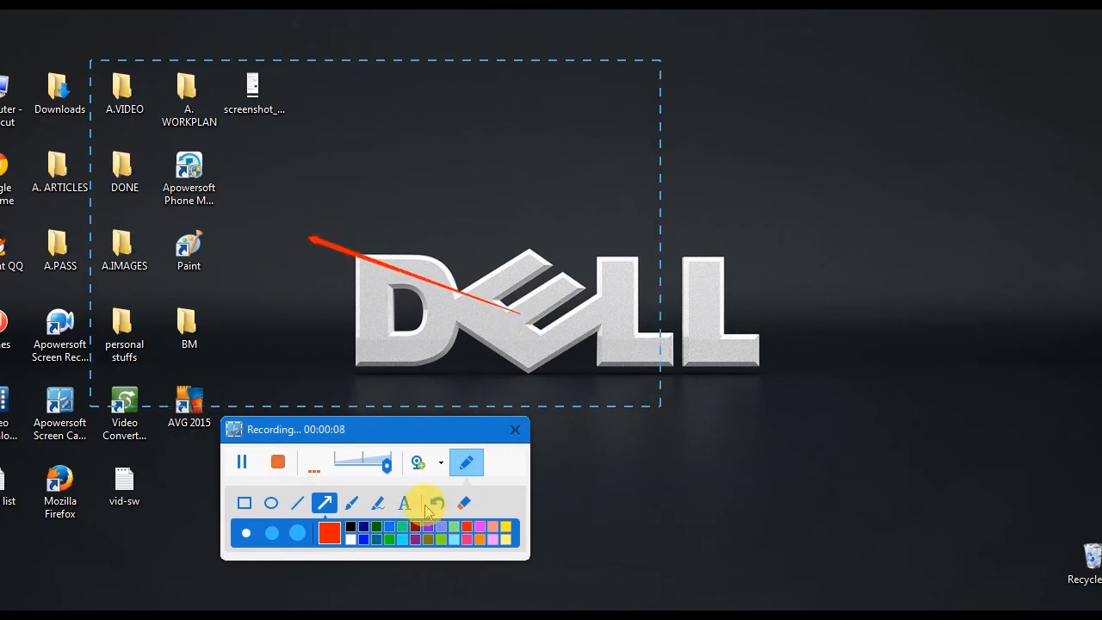
click(438, 502)
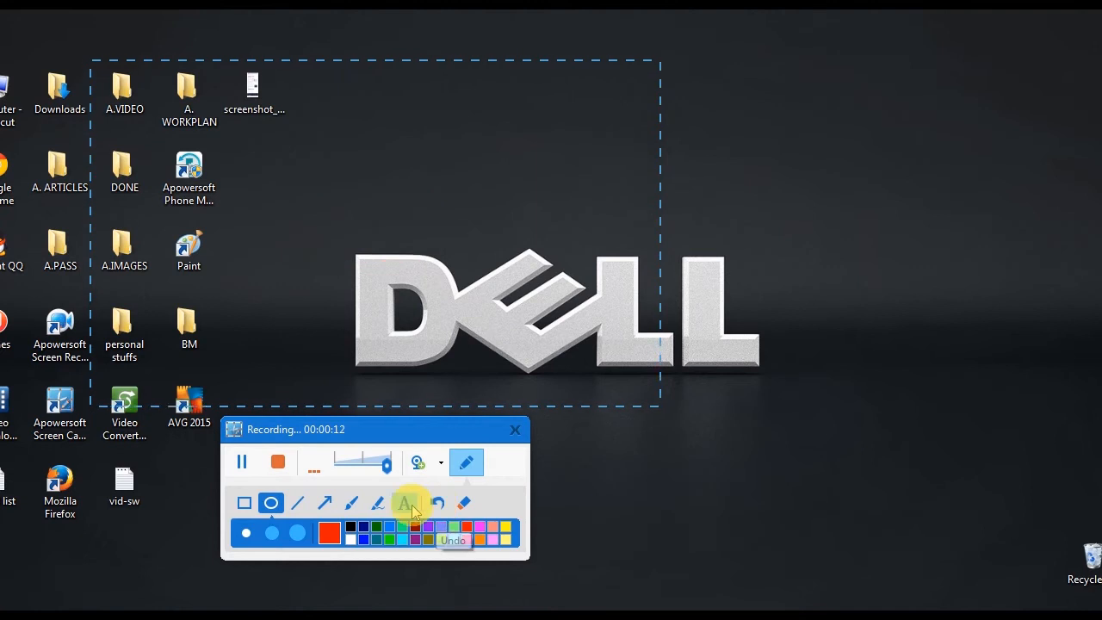
text(samlpl)
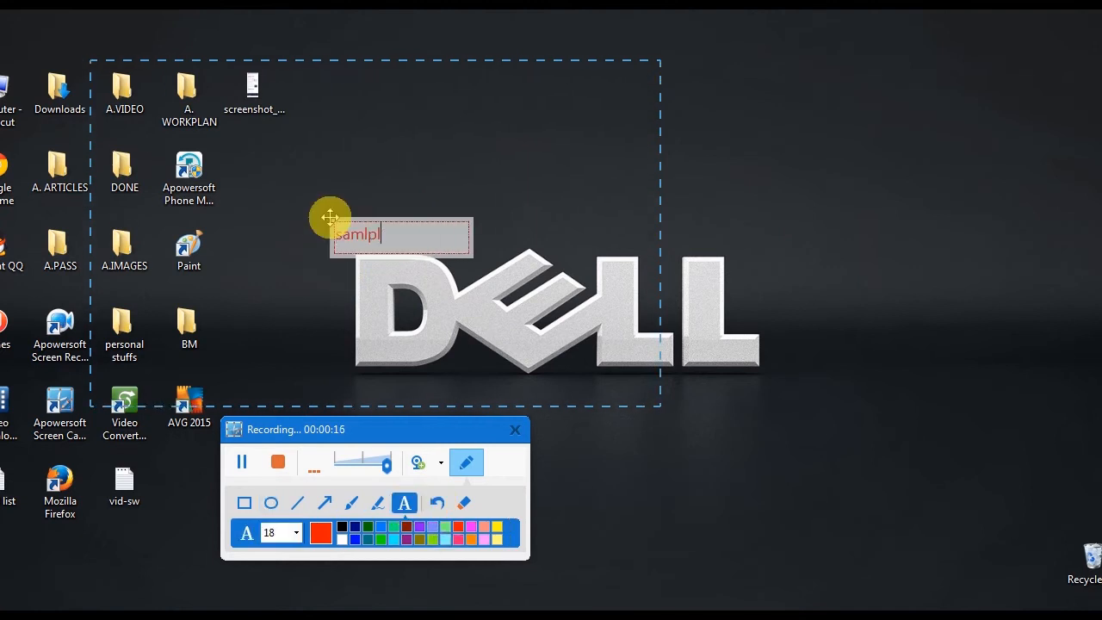
click(377, 285)
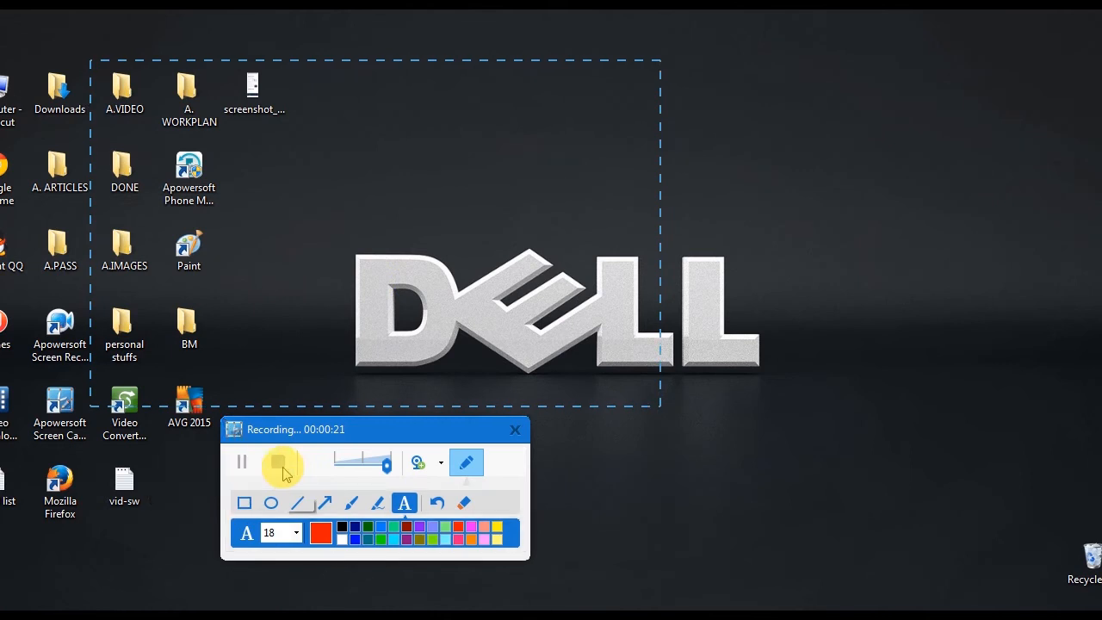
click(283, 462)
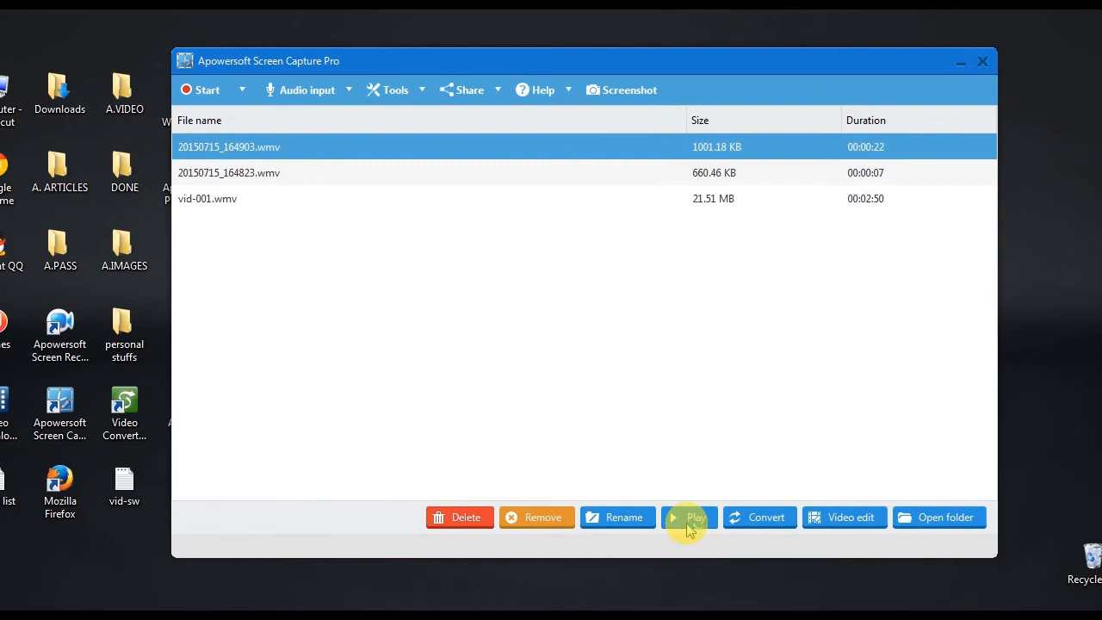
- Play the newest 22-second .wmv recording from the recordings list
click(689, 518)
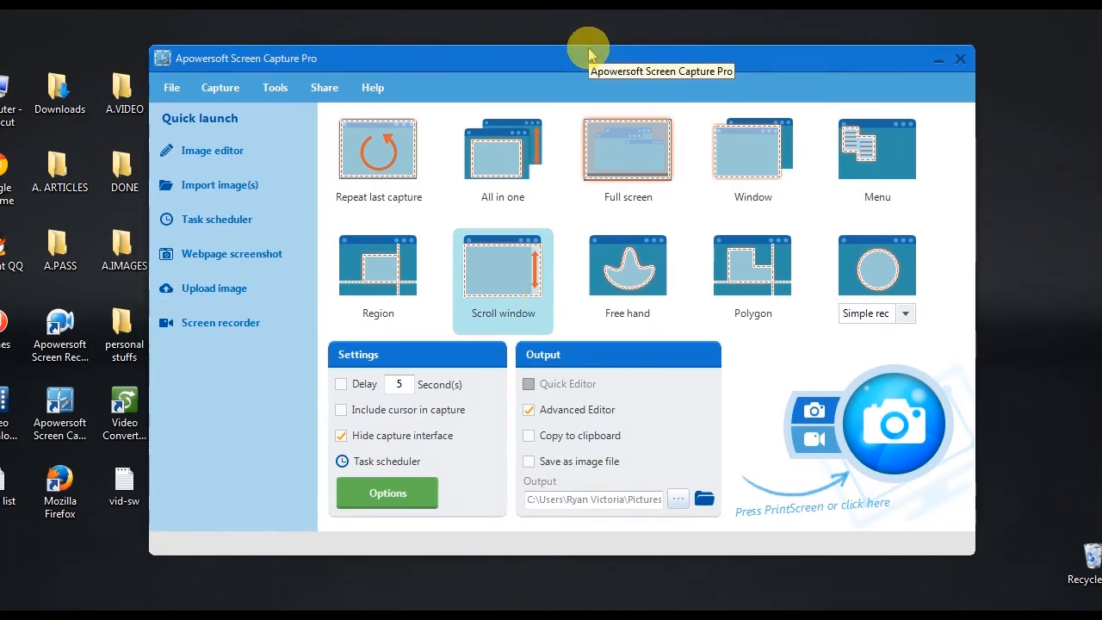
mouse_move(396, 478)
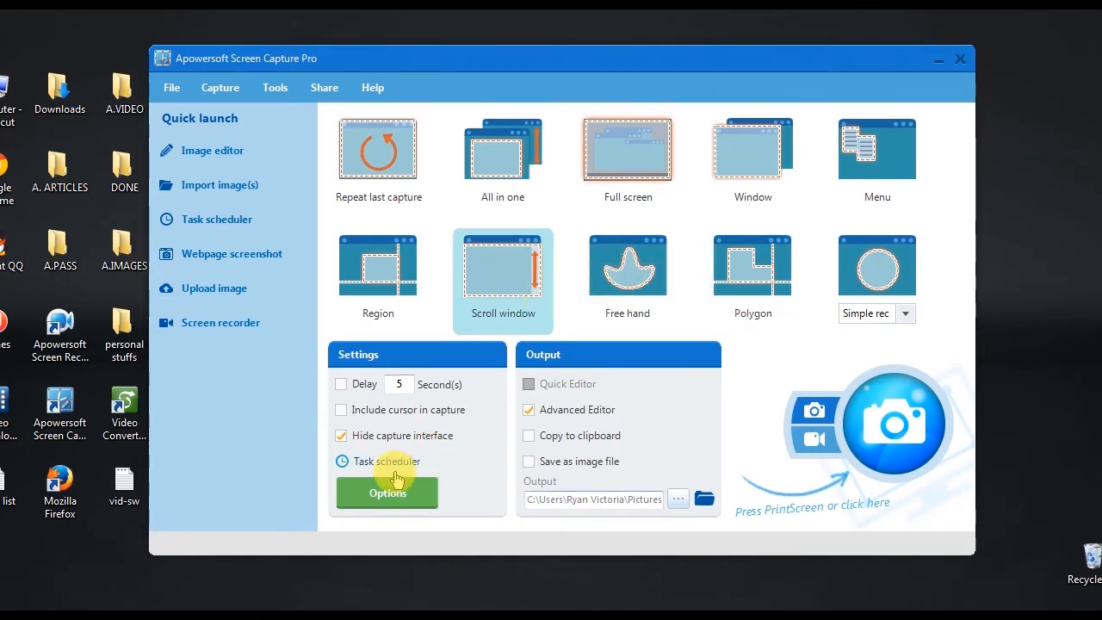
- Open the Task Scheduler dialog from the Settings panel
click(389, 462)
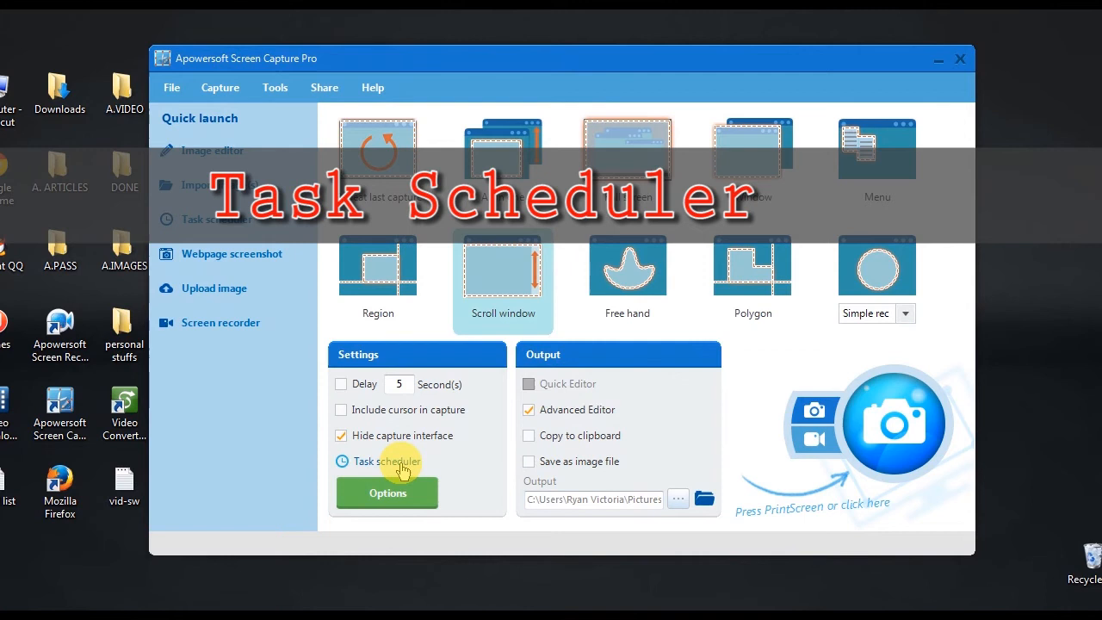
click(388, 460)
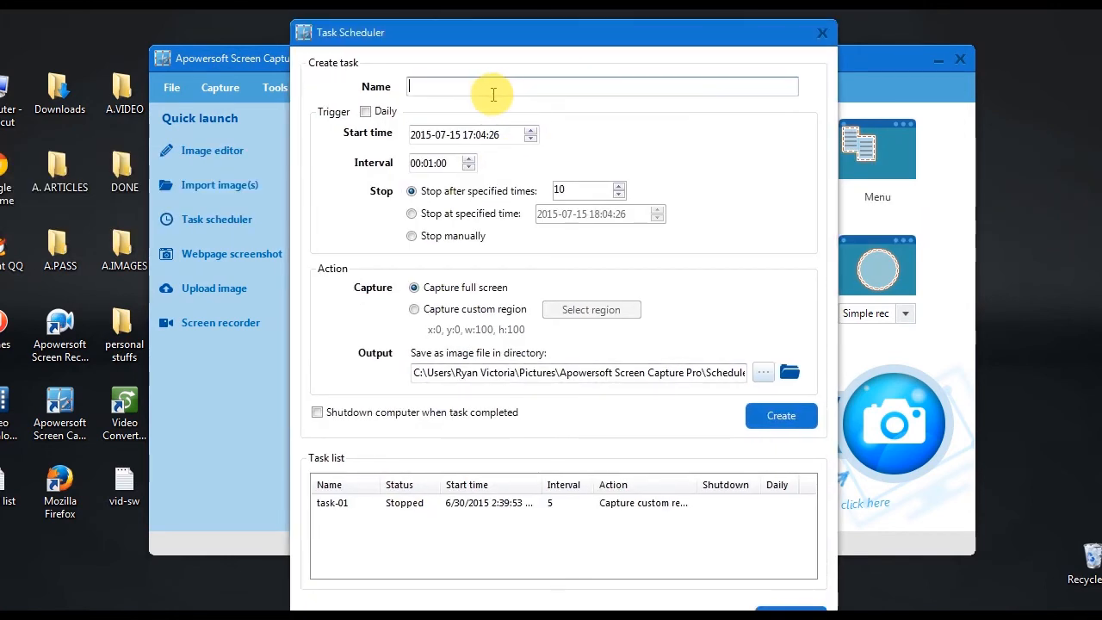
- Create task 'task' capturing full screen every 00:00:05, stopping after 10 captures
text(task)
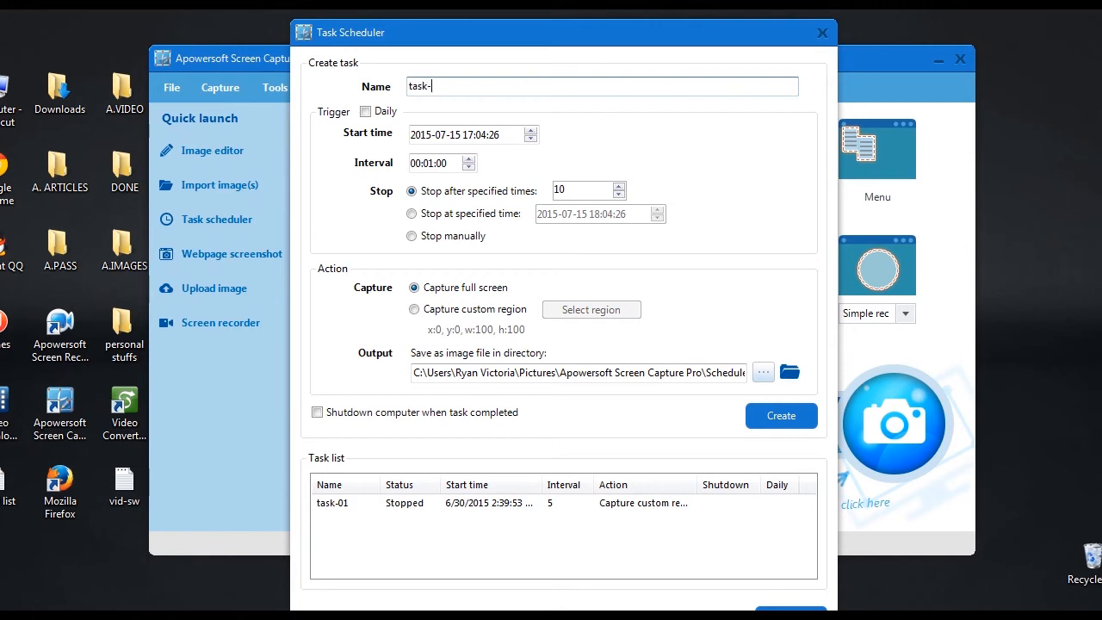
text(-)
click(474, 135)
text(5)
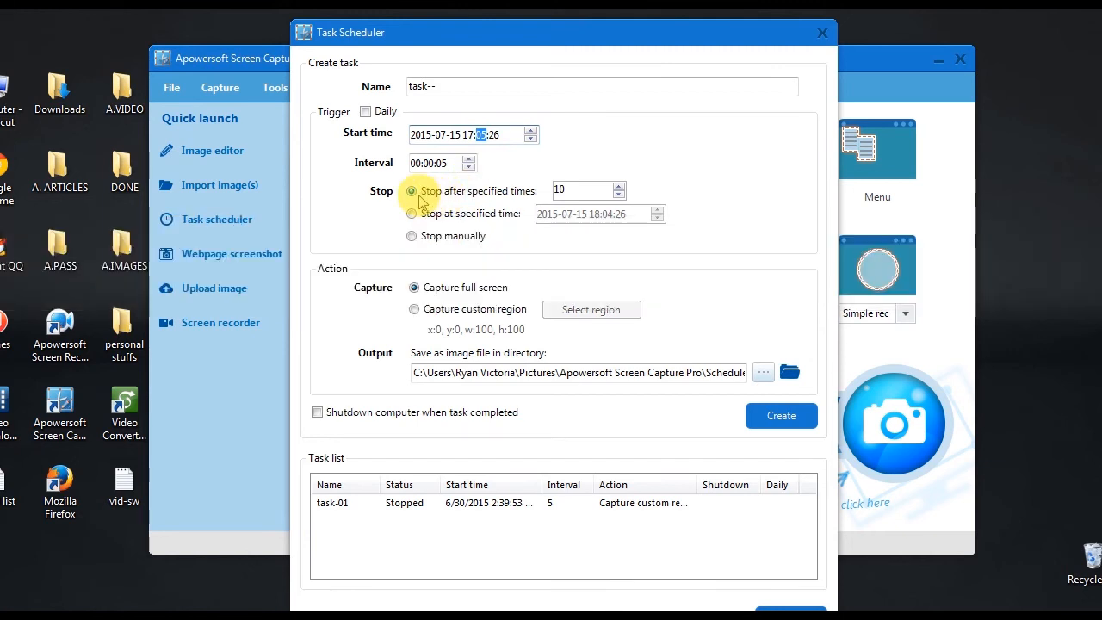
click(781, 416)
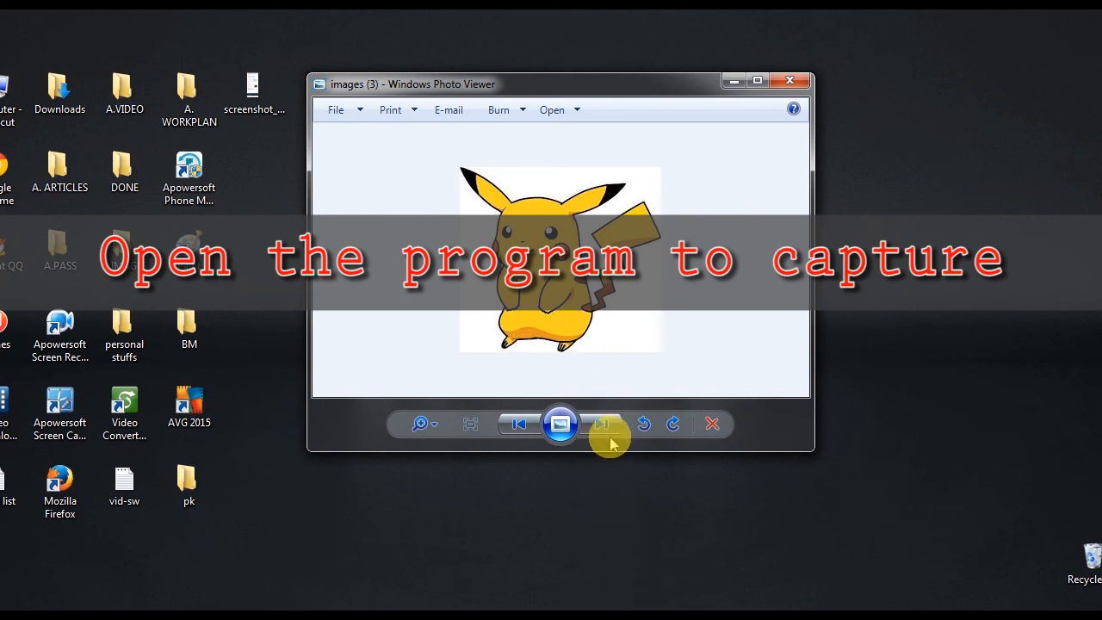
- Advance through three cartoon pictures in Windows Photo Viewer during scheduled capturing
click(603, 424)
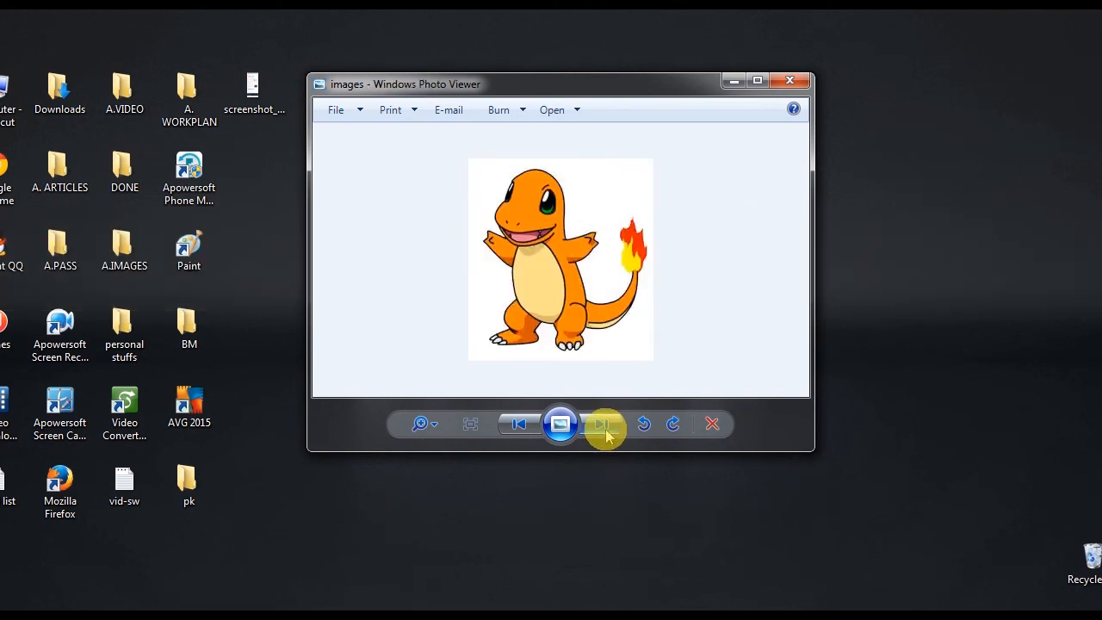
click(602, 424)
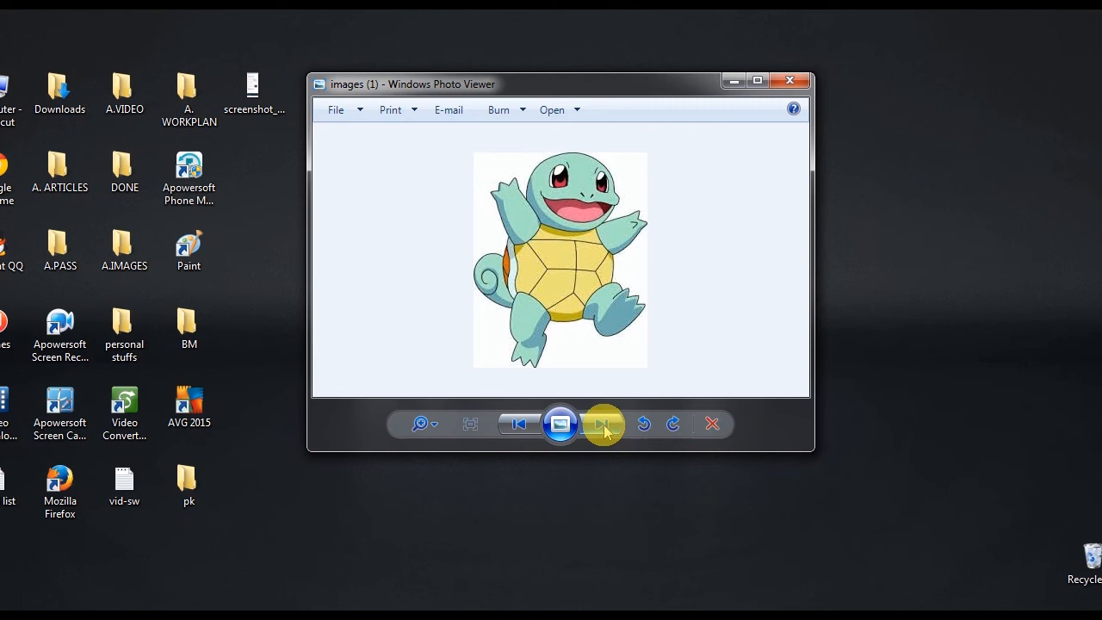
click(601, 424)
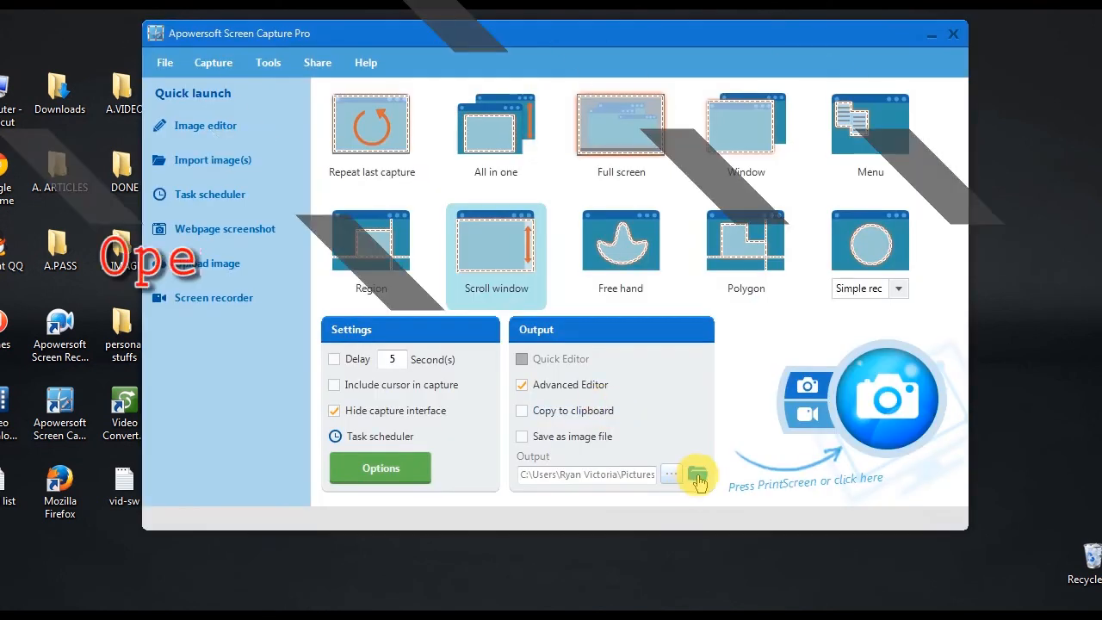
- Open the Schedule Task output folder and view its first timed screenshot
click(695, 472)
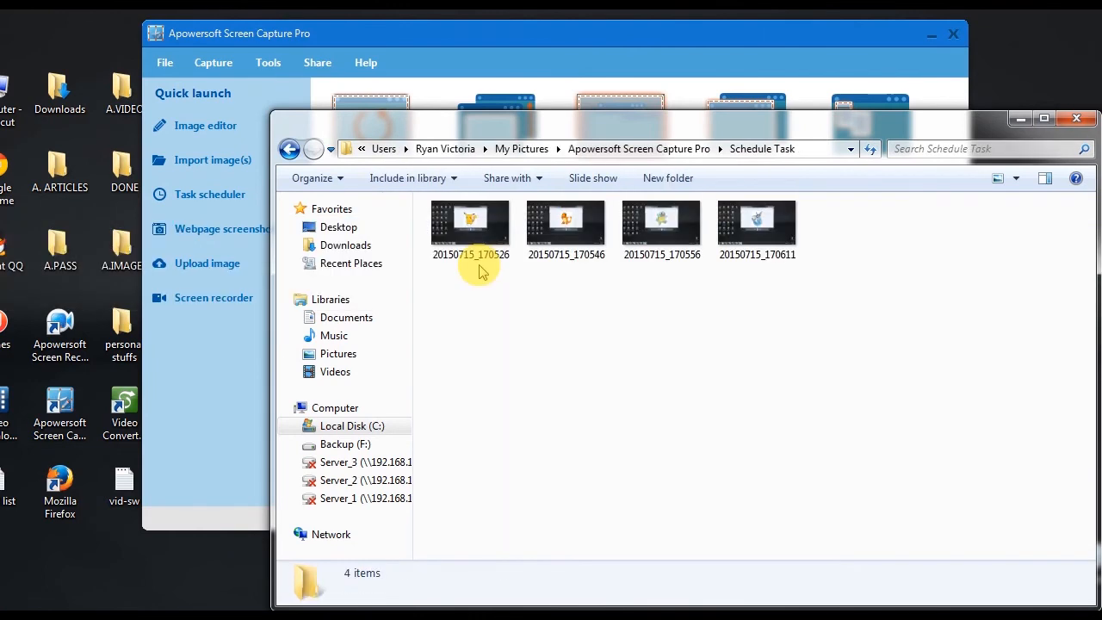
click(470, 224)
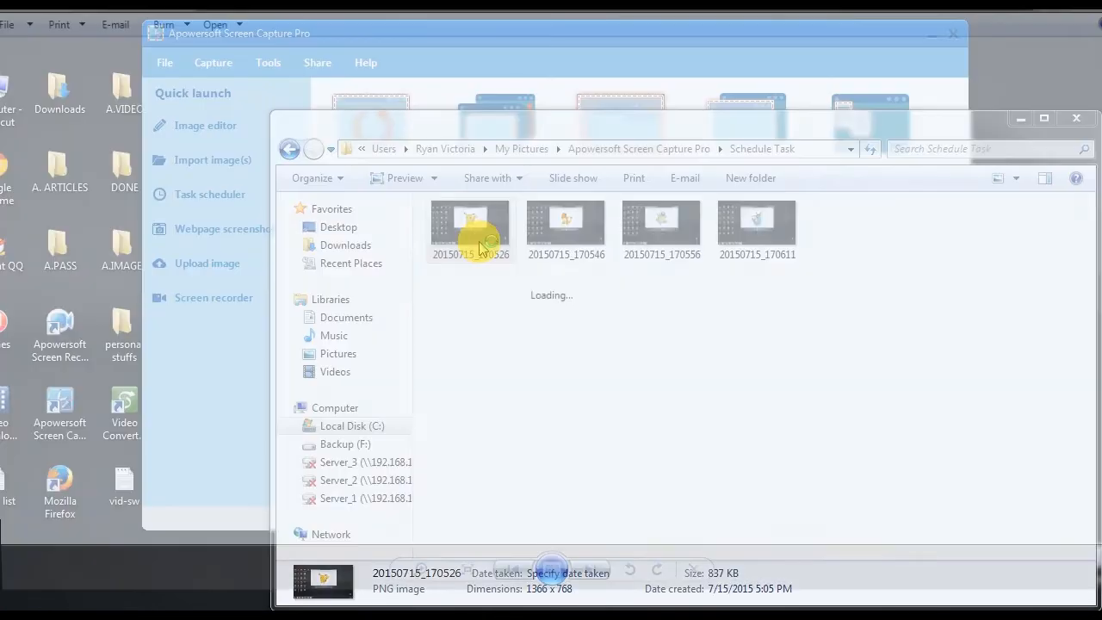
double_click(469, 226)
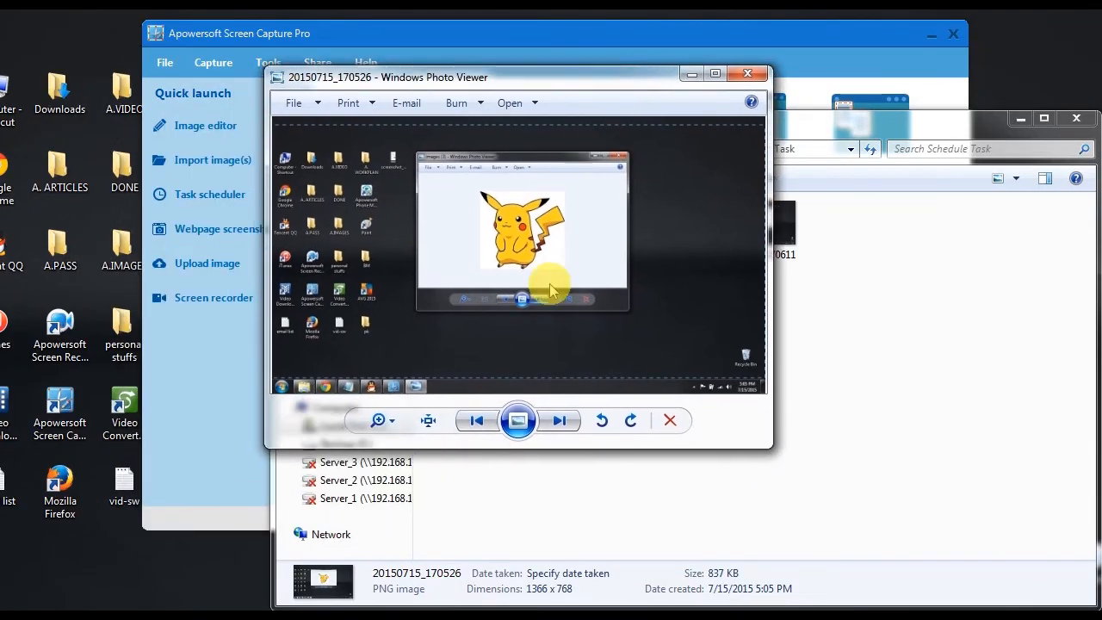
- Step through all four scheduled screenshots, each with a different cartoon
click(560, 420)
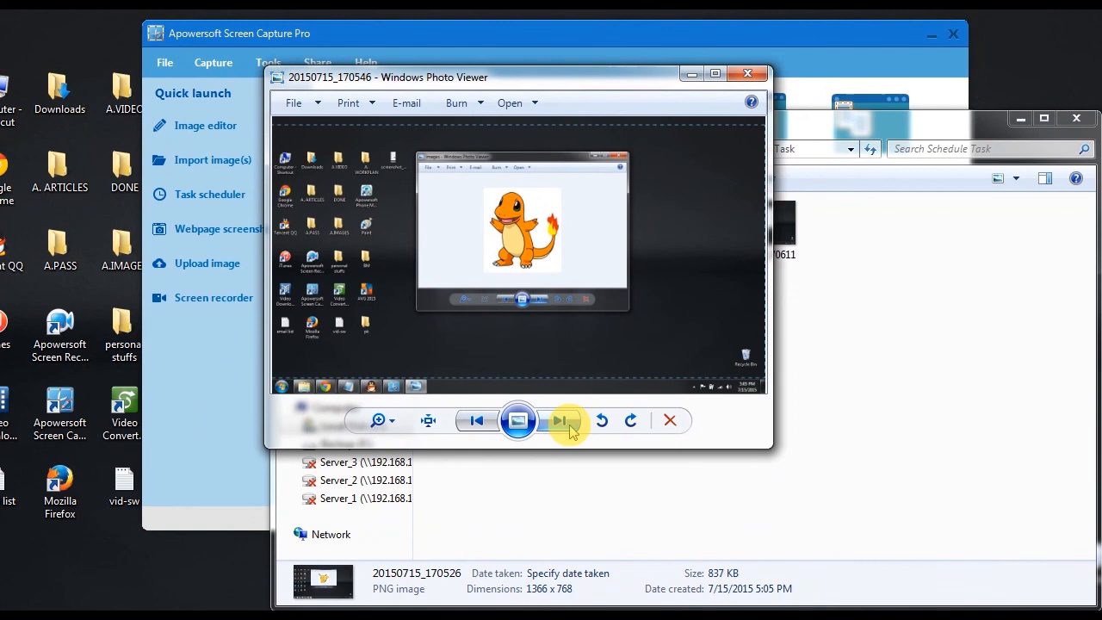
click(561, 421)
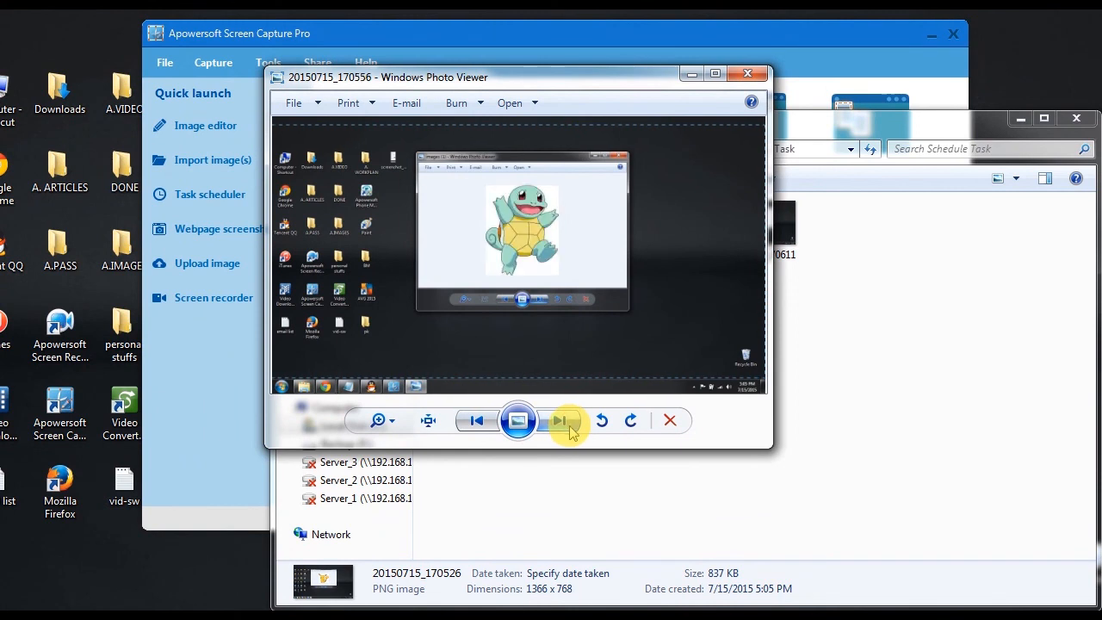
click(561, 421)
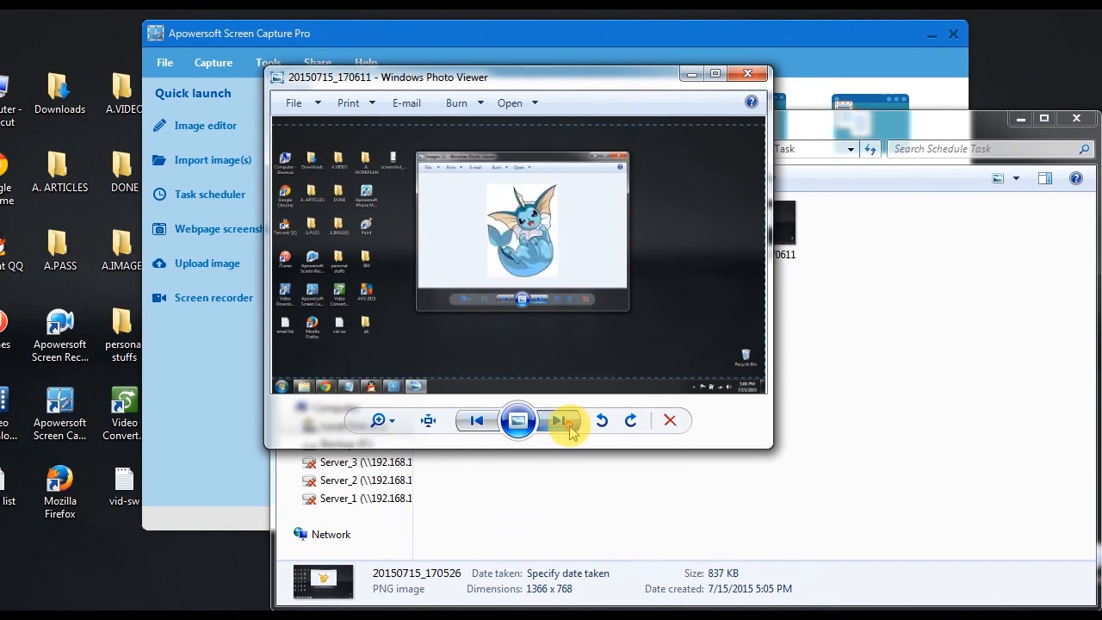
click(562, 420)
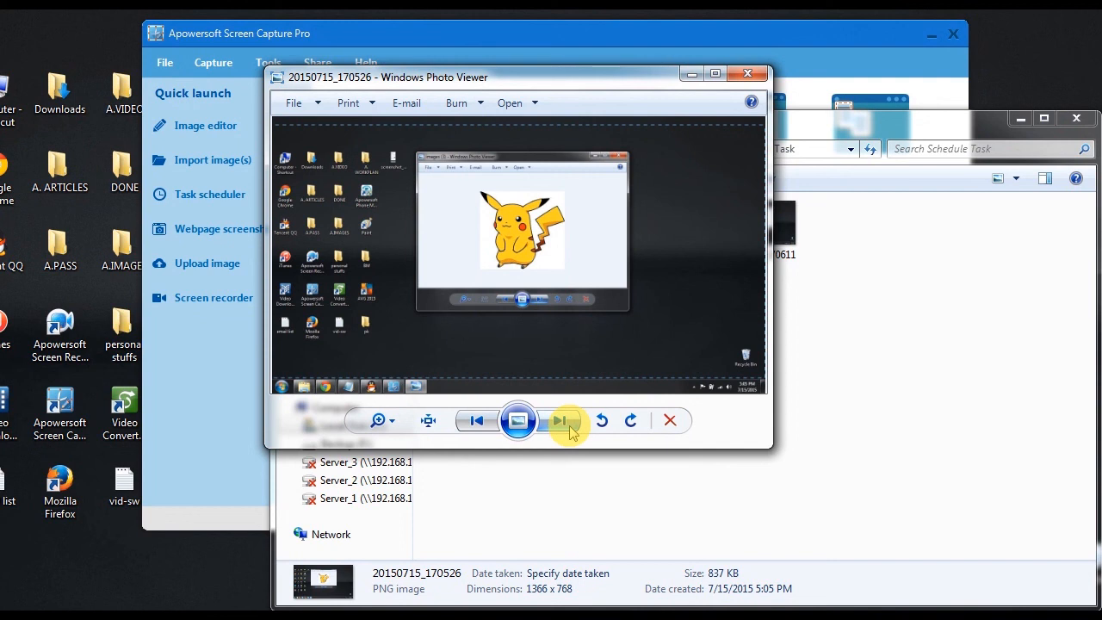
click(560, 421)
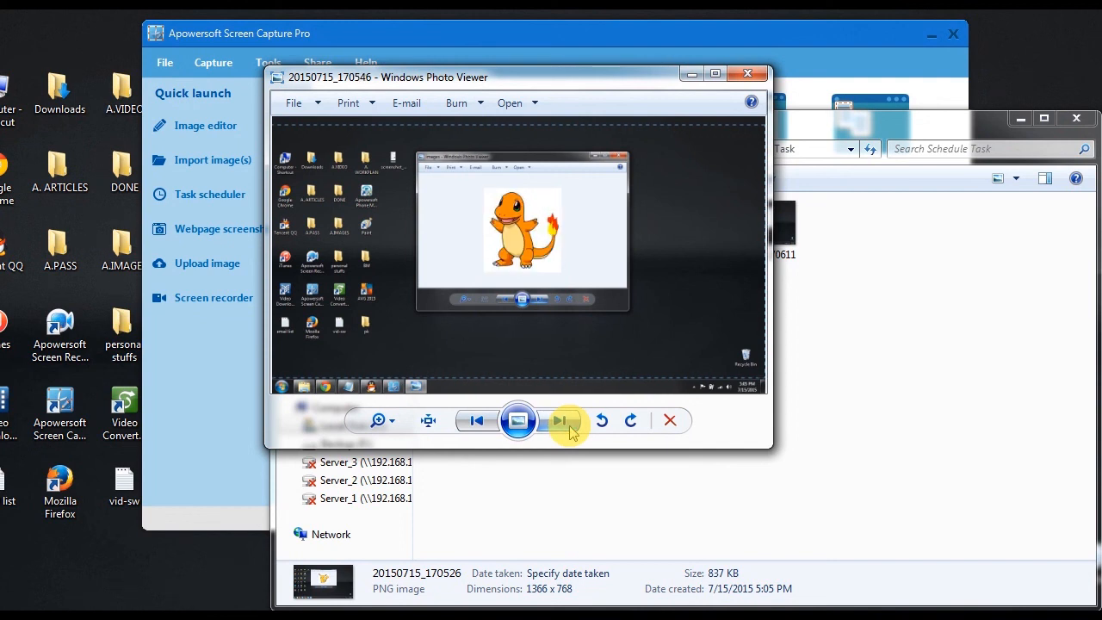